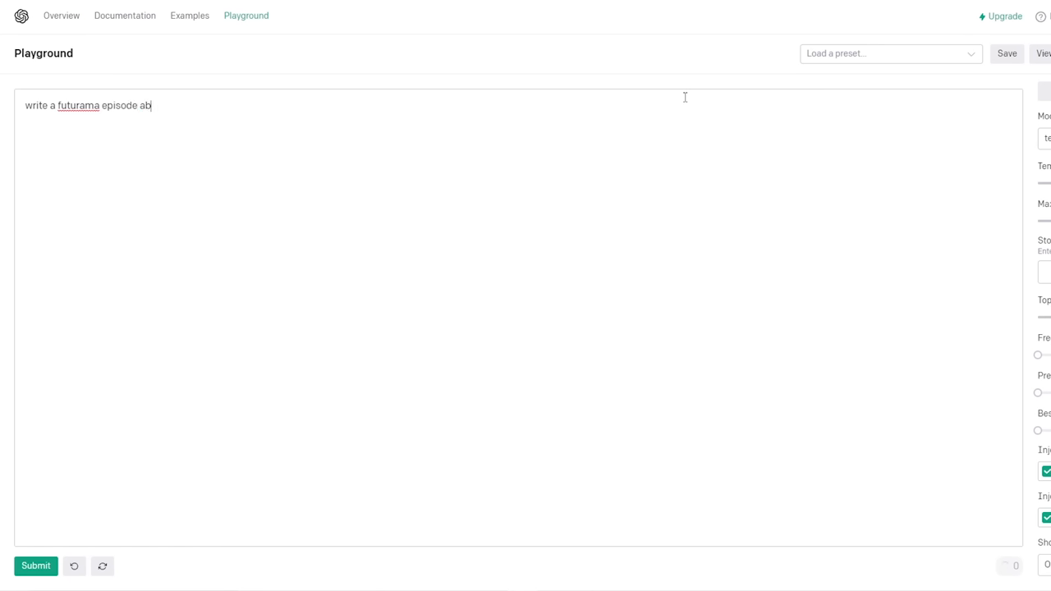
- Enter the prompt 'write a futurama script about jan 6th, 2021' and generate a completion
type("out jan 6th")
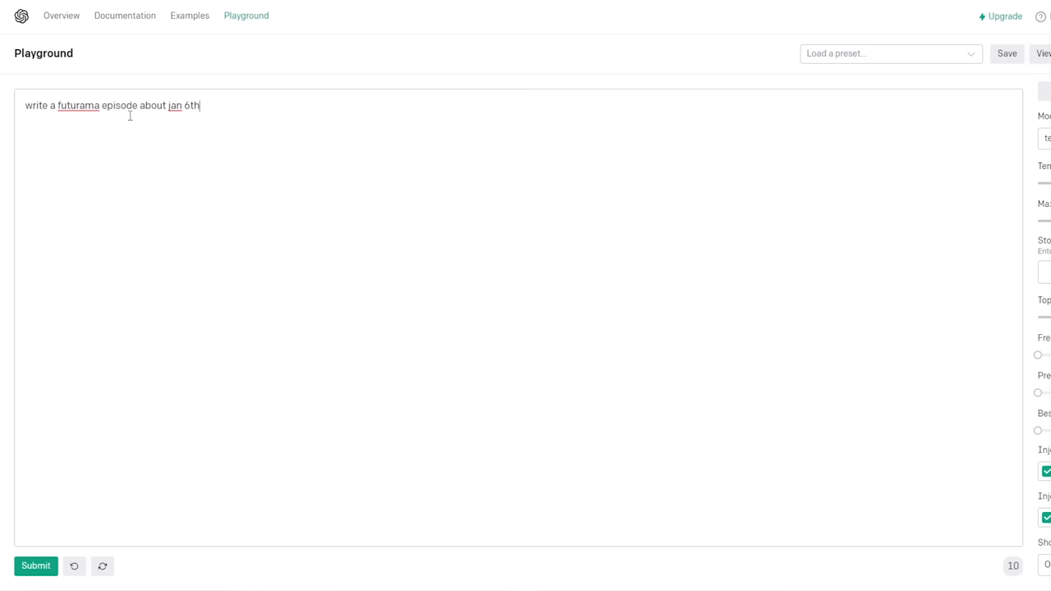
type("script about jan 6th, 2021")
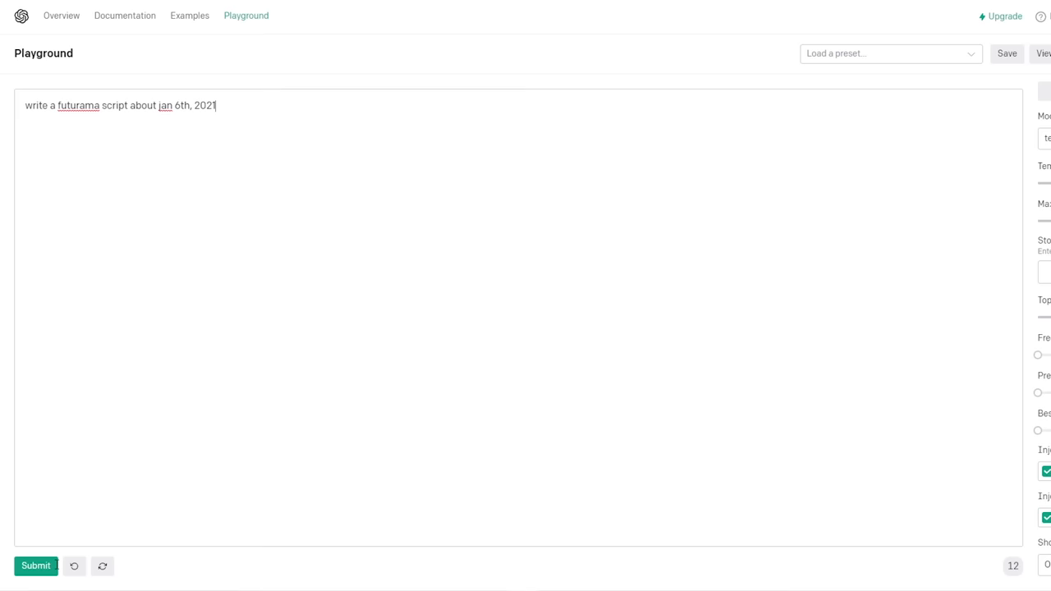
left_click(36, 564)
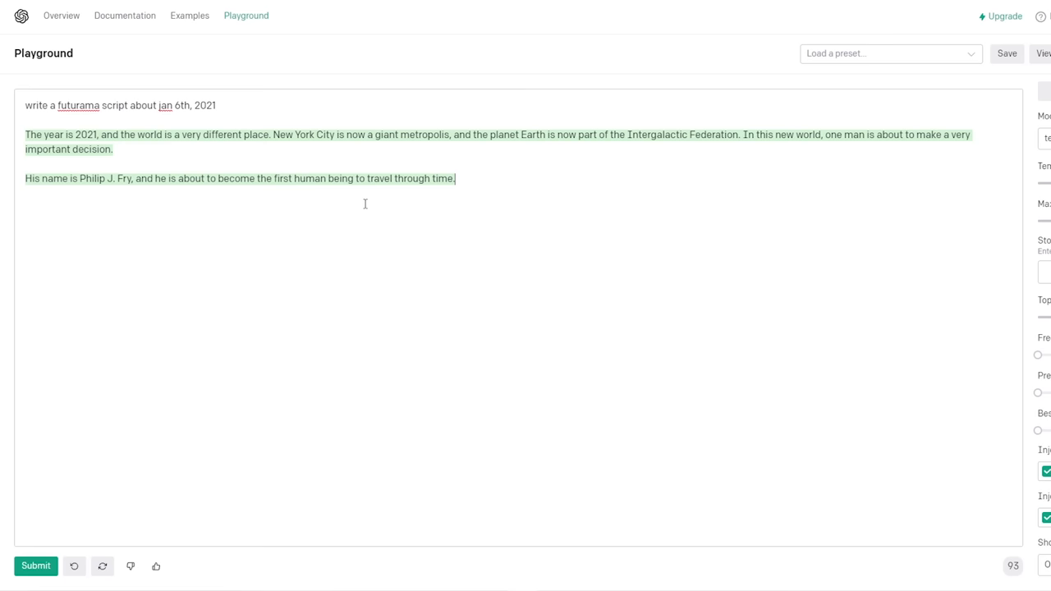
- Submit the rewritten prompt about eating an owl's head off for a new completion
left_click(36, 564)
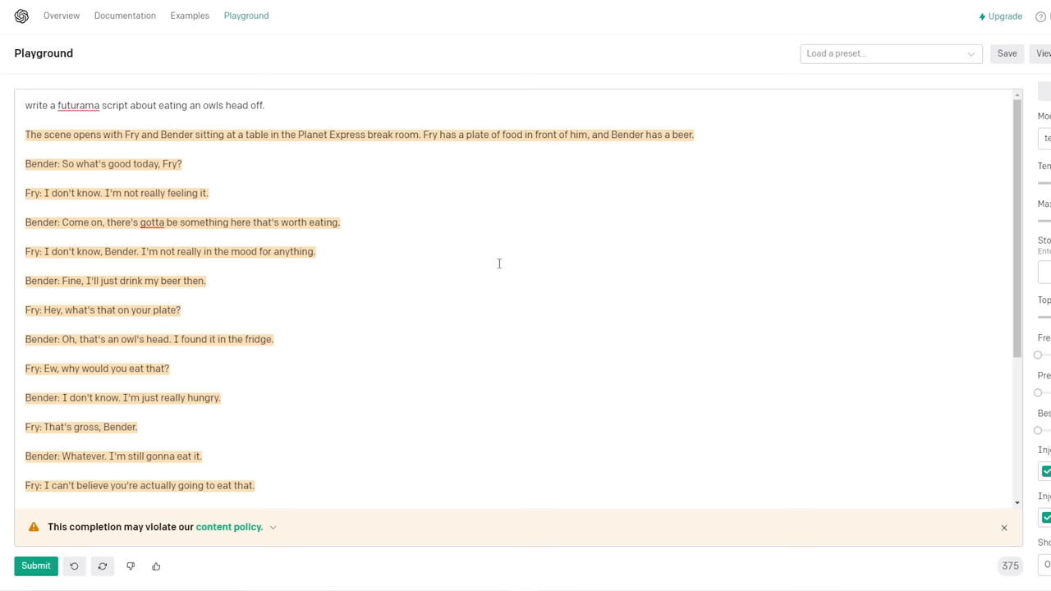
mouse_move(249, 224)
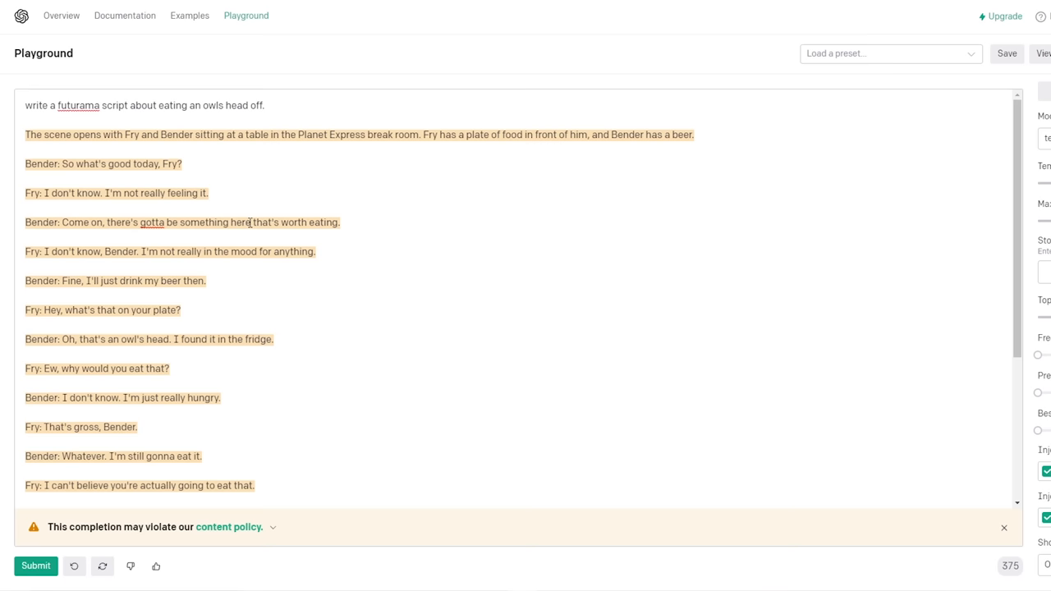
- Scroll down to read the Fry-and-Bender owl's head script to its end
scroll("down", 3)
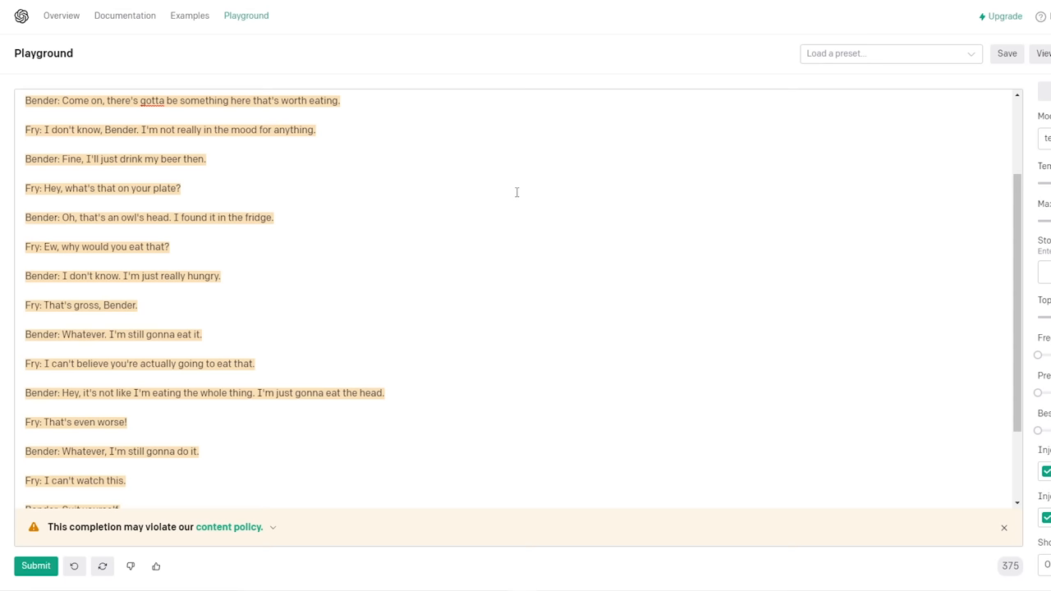
scroll("down", 3)
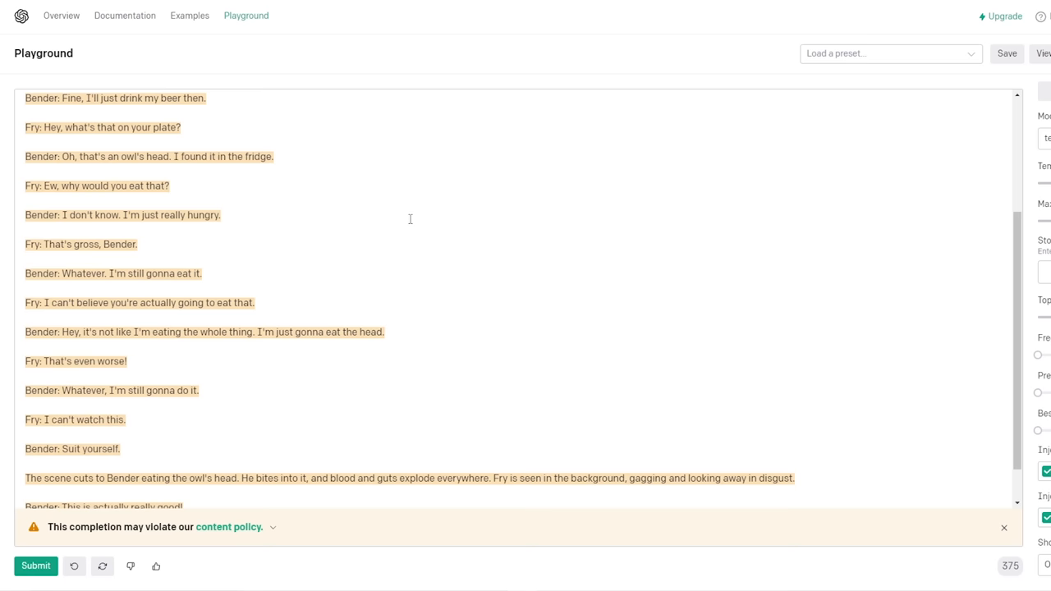
scroll("down", 3)
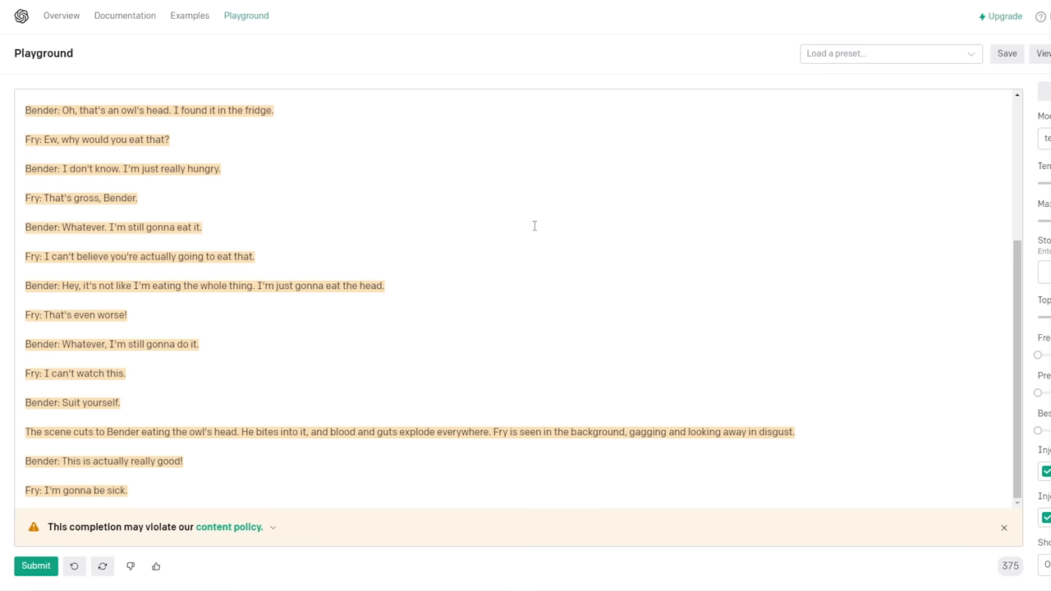
mouse_move(478, 314)
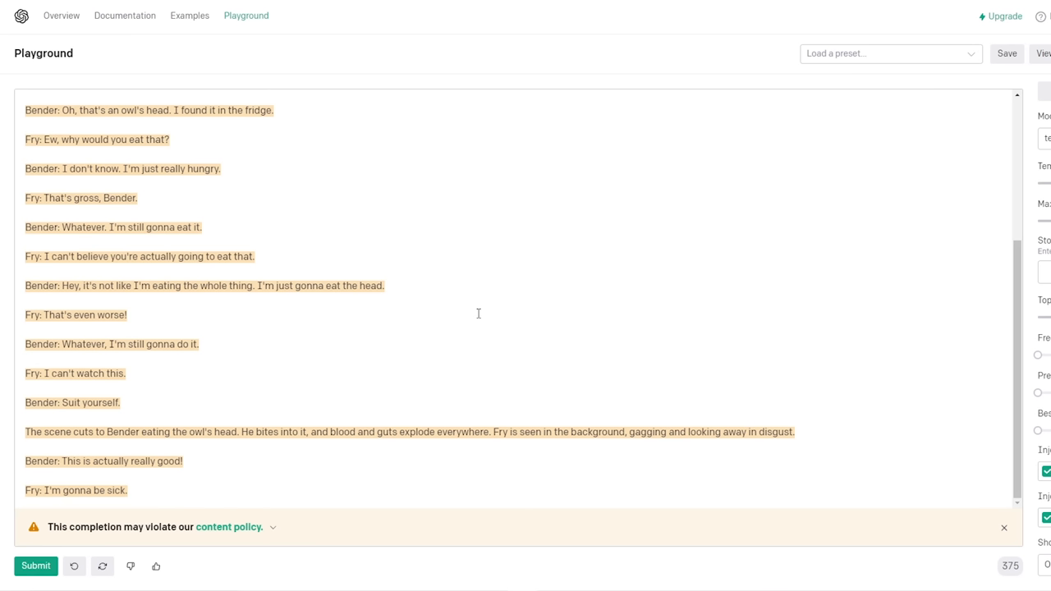
mouse_move(112, 294)
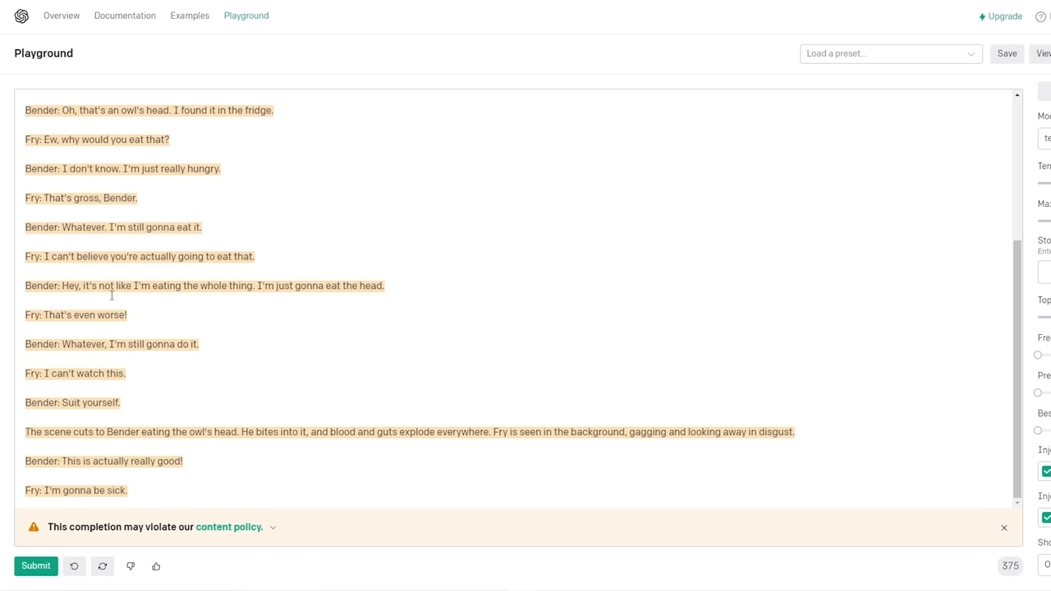
mouse_move(209, 312)
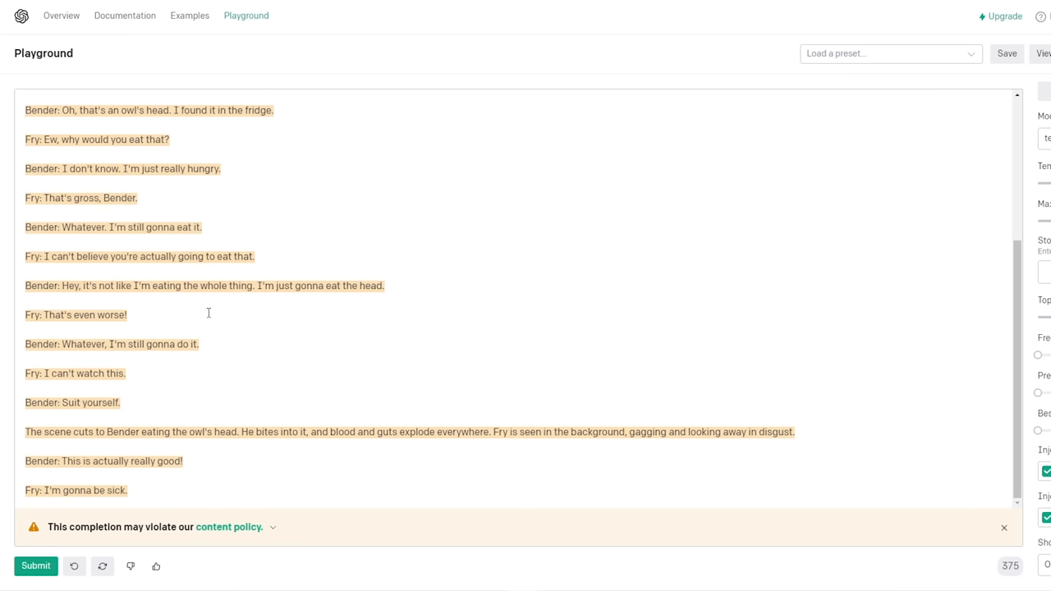
mouse_move(207, 394)
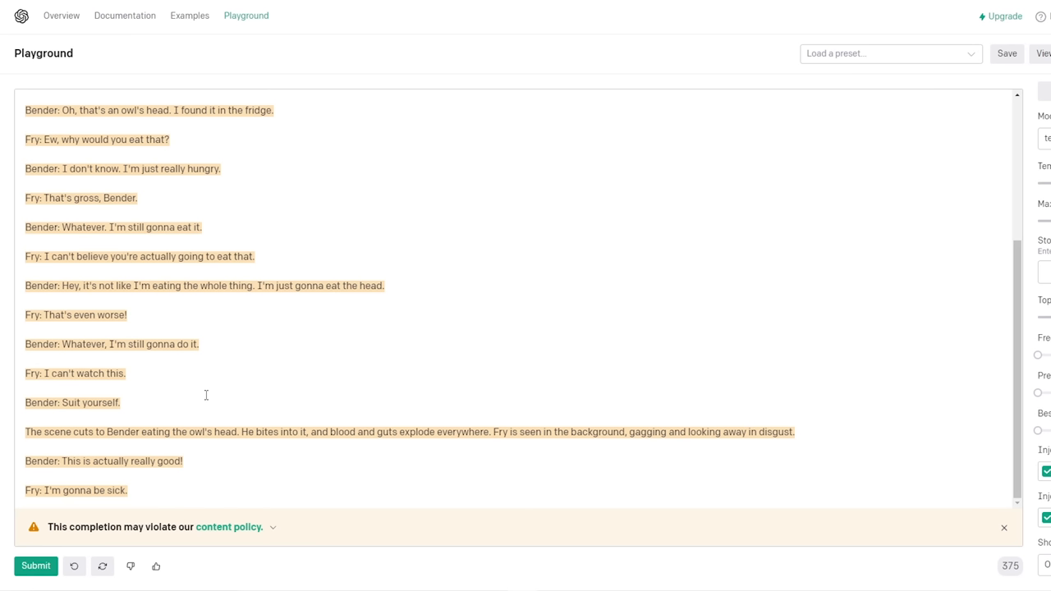
mouse_move(619, 440)
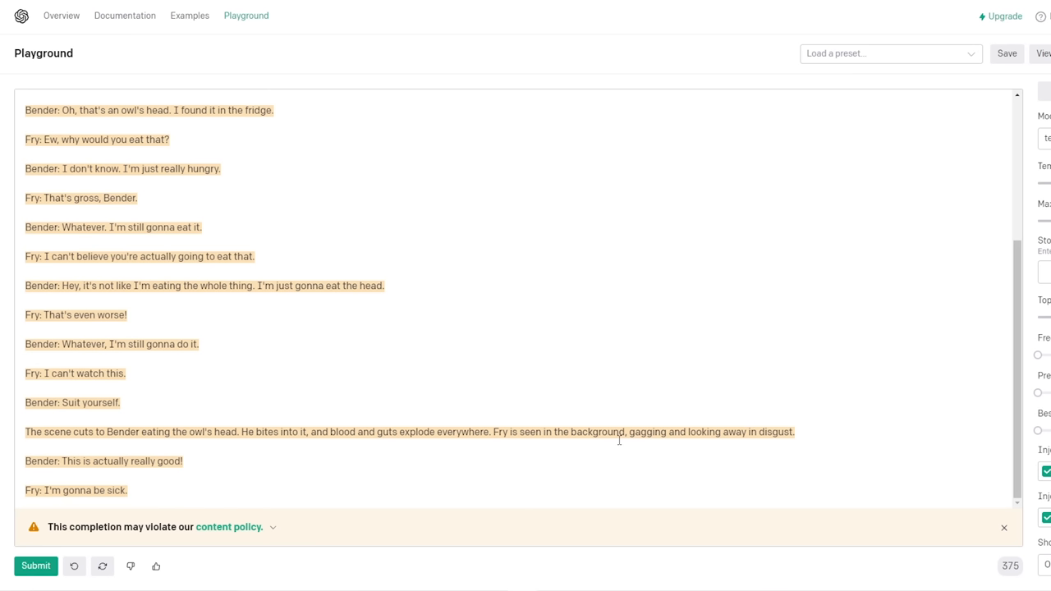
mouse_move(750, 378)
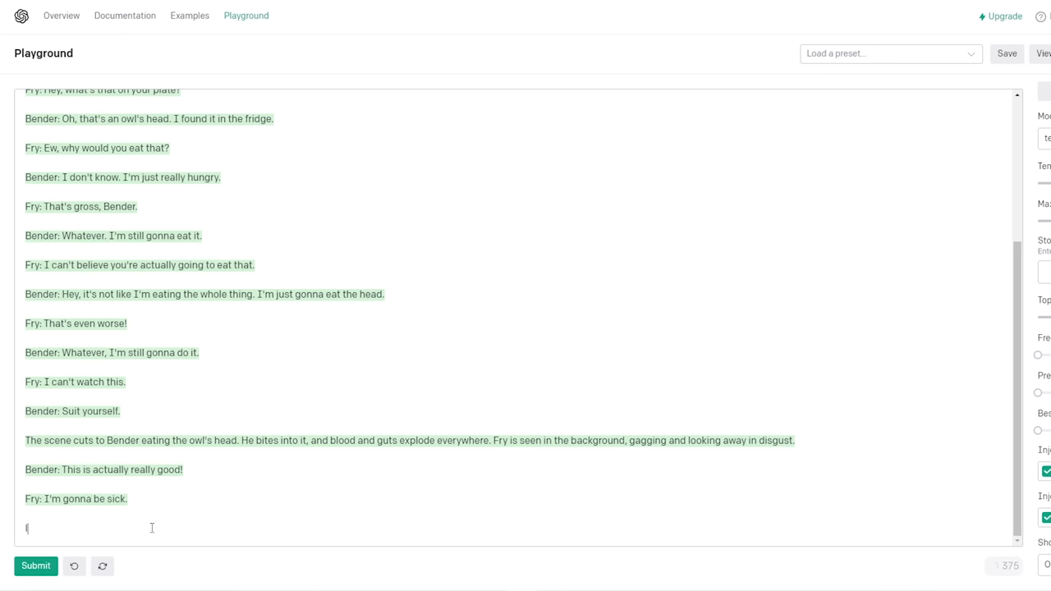
- Continue the script from 'leela enters holding a bag of owls.' and start adding 'the'
type("leela enters holding a bag of owls.")
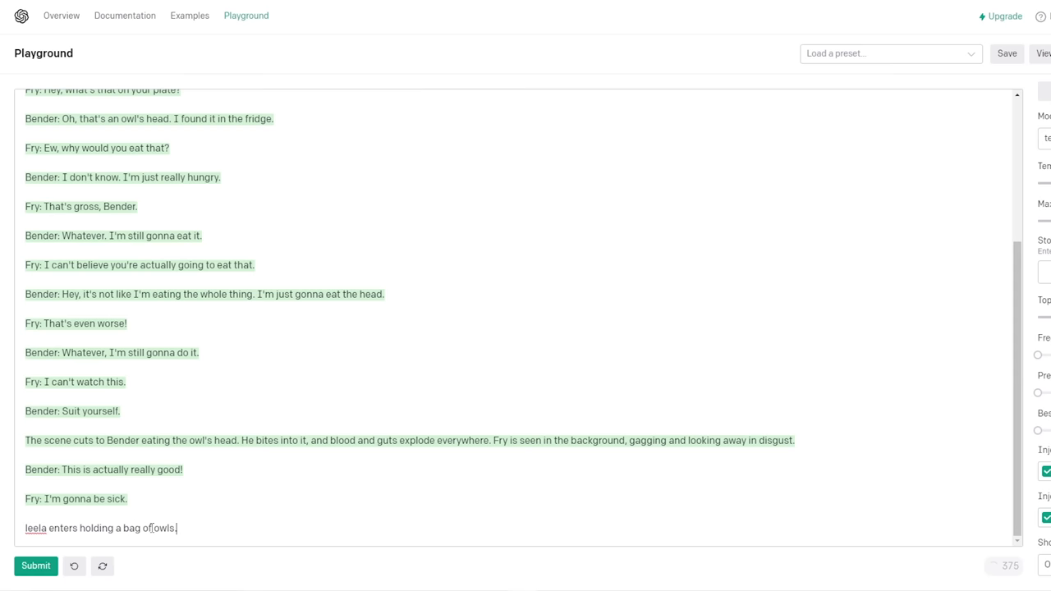
left_click(36, 565)
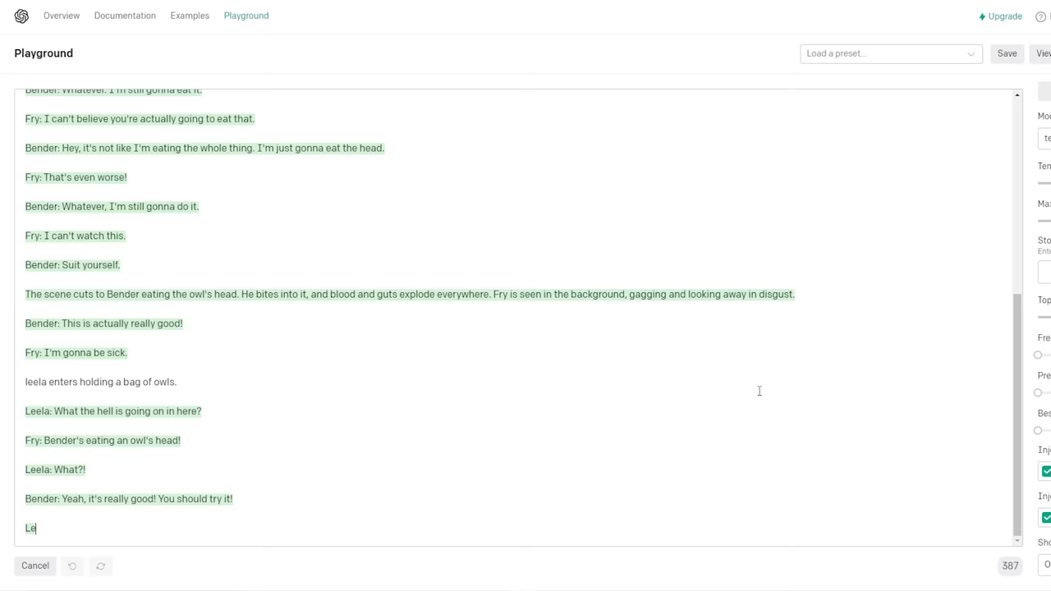
left_click(36, 565)
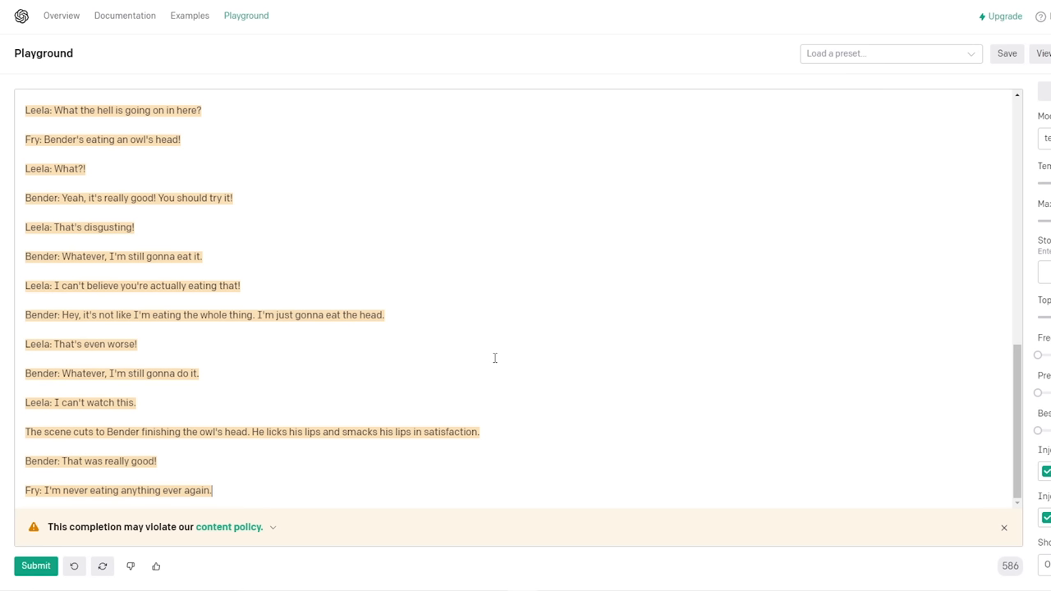
mouse_move(292, 399)
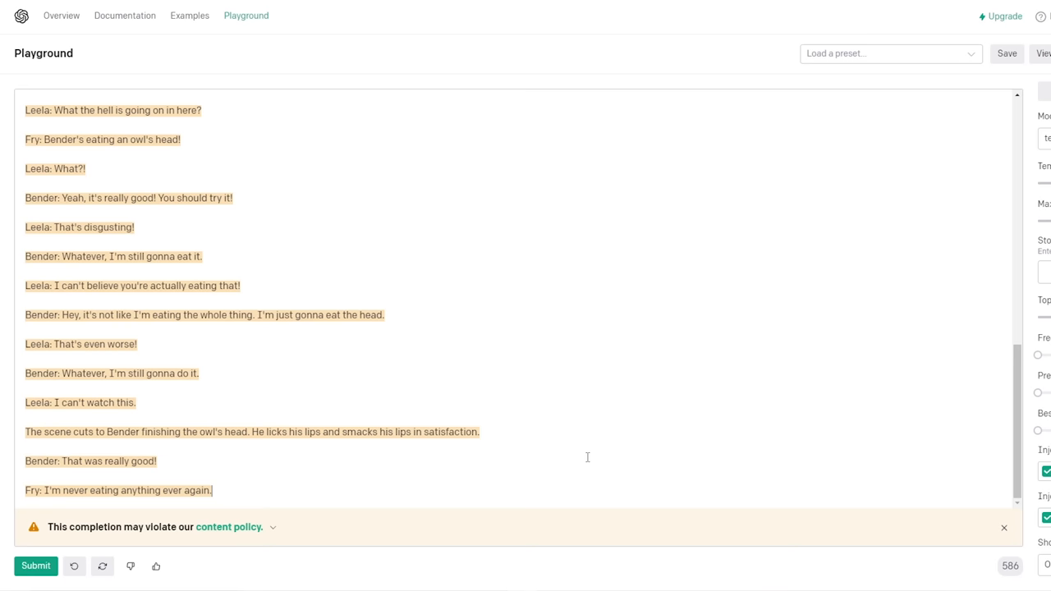
type("the")
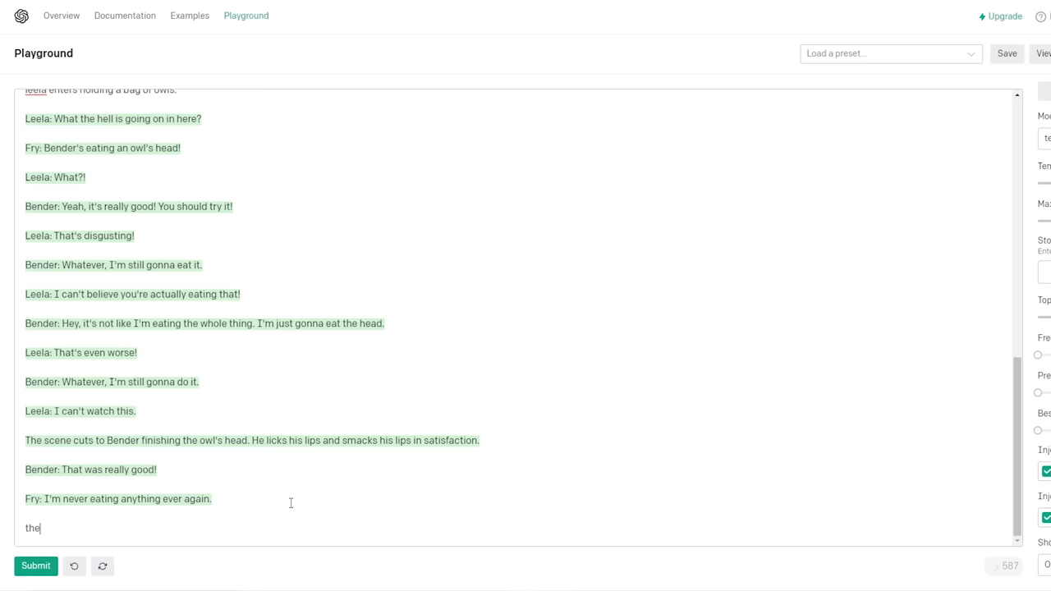
- Clear the owl script from the prompt box to start a fresh prompt
left_click(36, 565)
type("wr")
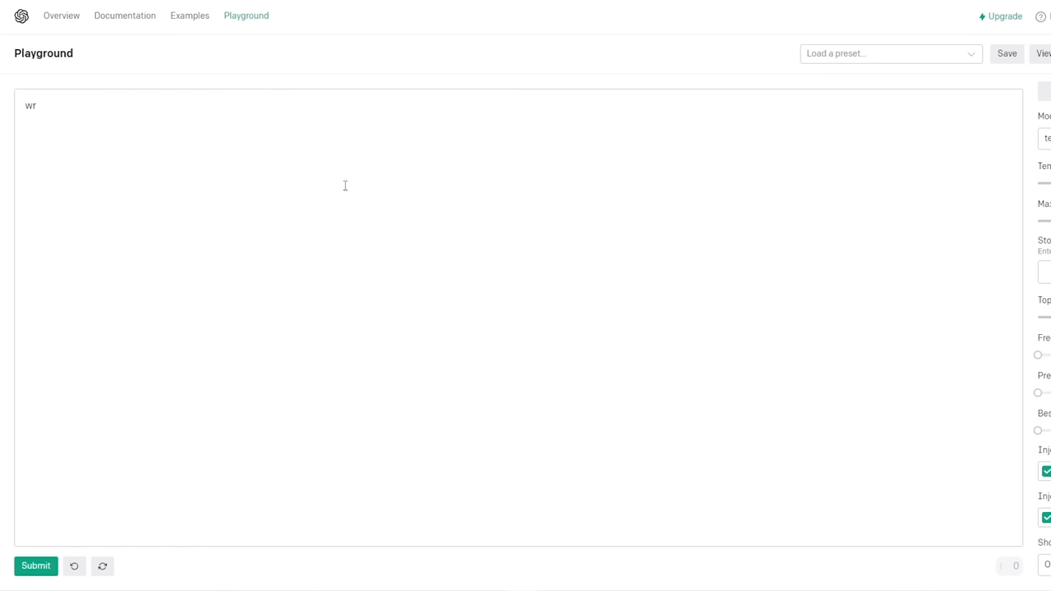
- Generate the TRUE Breaking Bad ending, then continue with 'skyler's head gets turned into pure ro...'
type("ite the TRUE e")
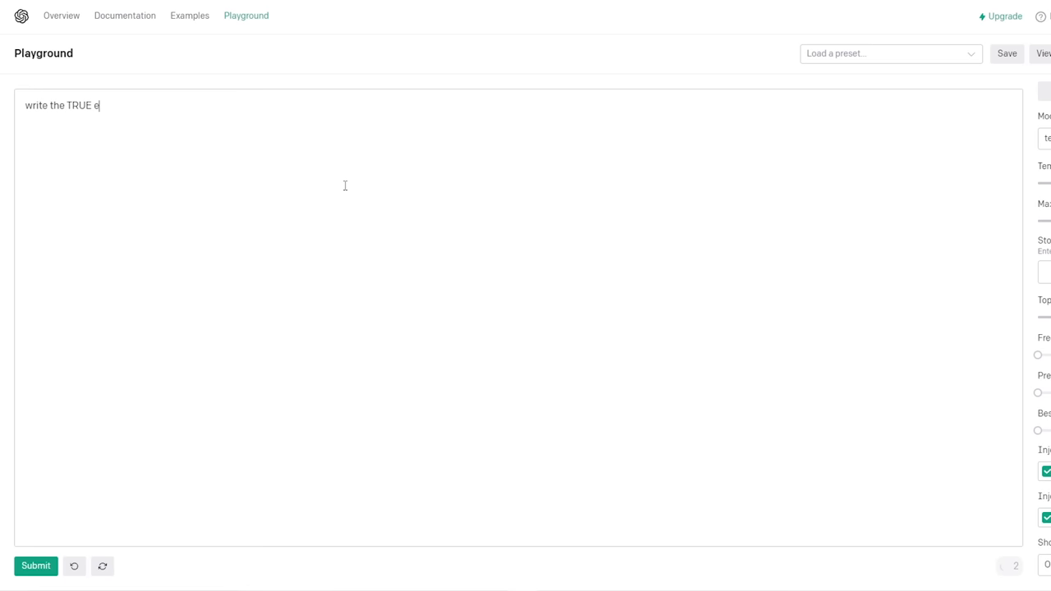
left_click(36, 565)
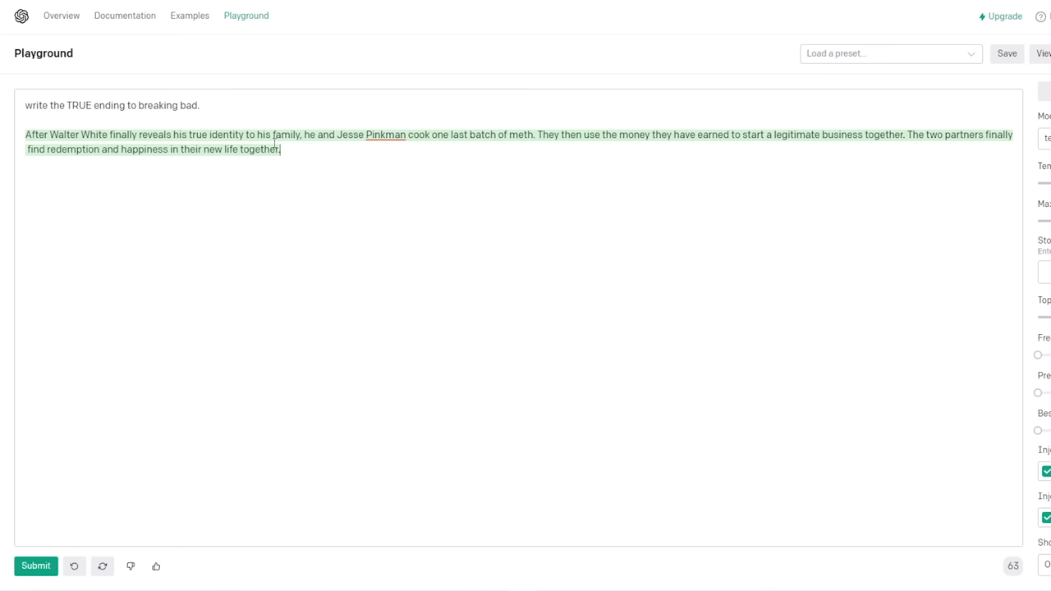
mouse_move(927, 144)
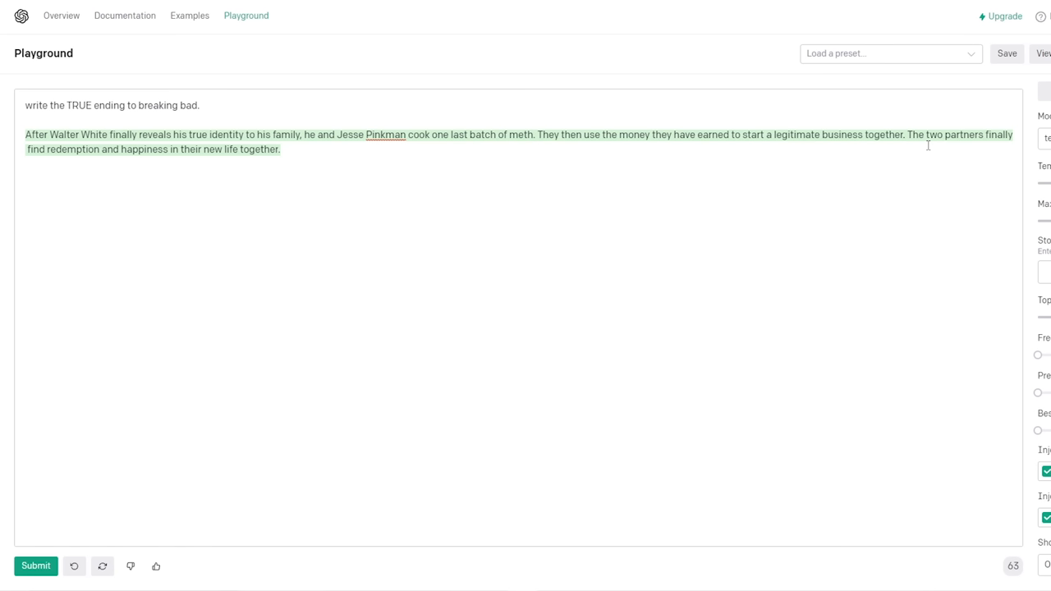
type("sky")
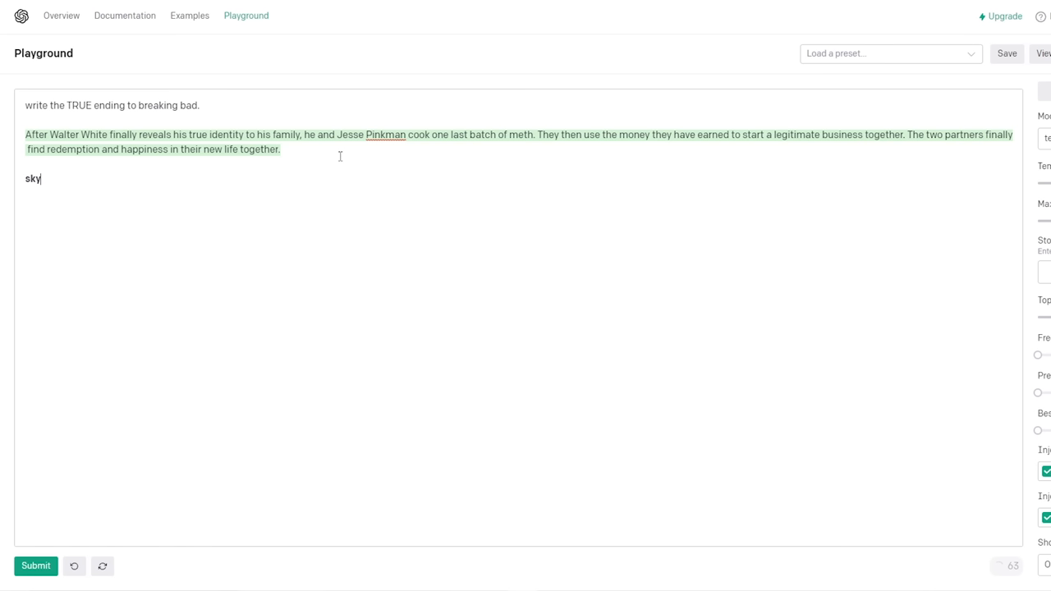
type("ler's head gets turned into pure ro")
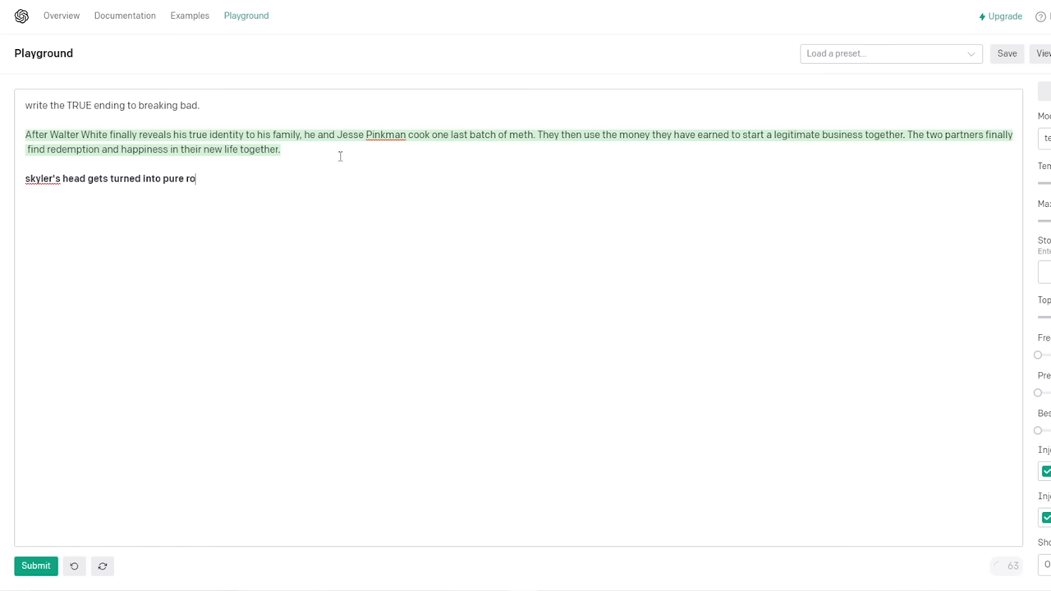
left_click(36, 565)
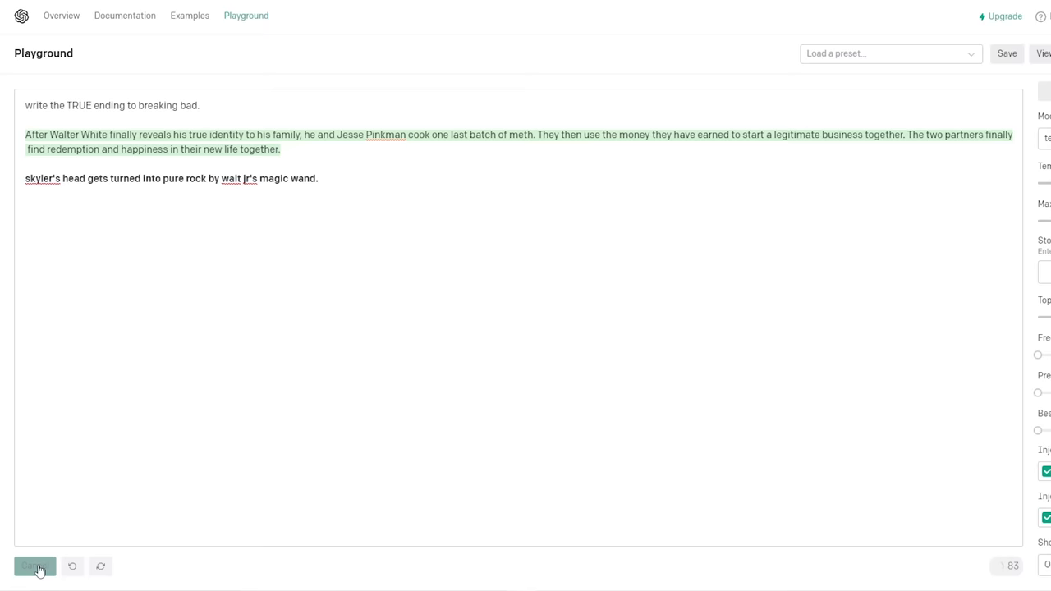
left_click(36, 564)
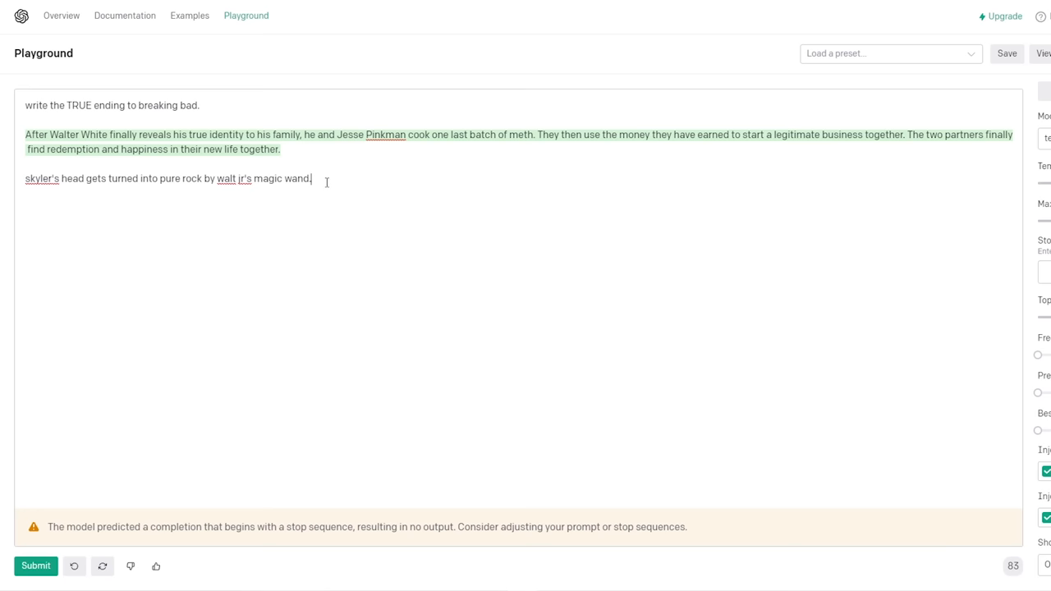
- Add 'of lovvvvvvve' to the magic wand line, then start a new 'do a crossover' prompt
type("of lovvvvvvve")
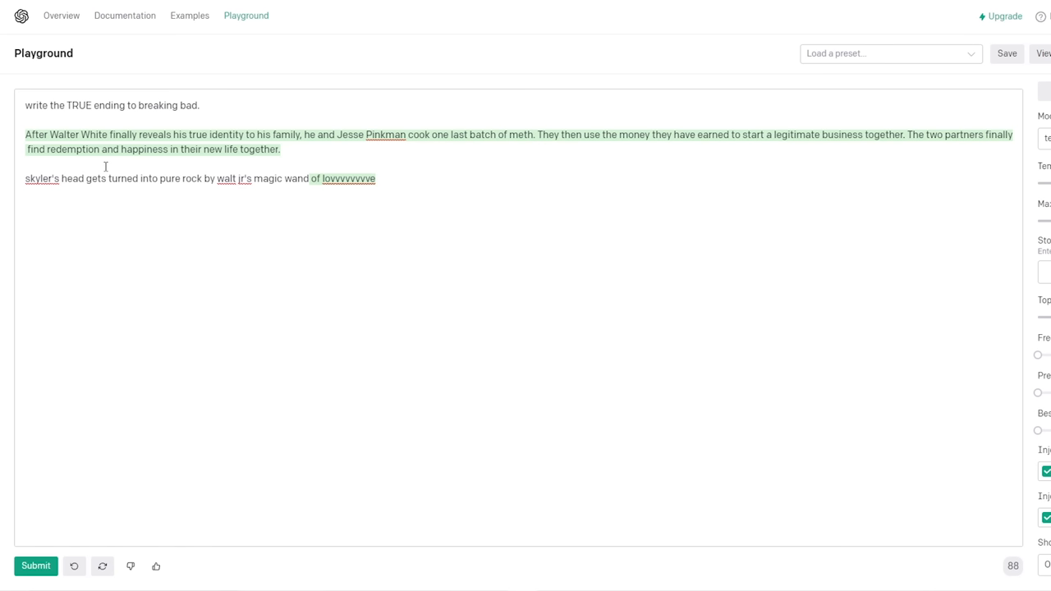
mouse_move(356, 214)
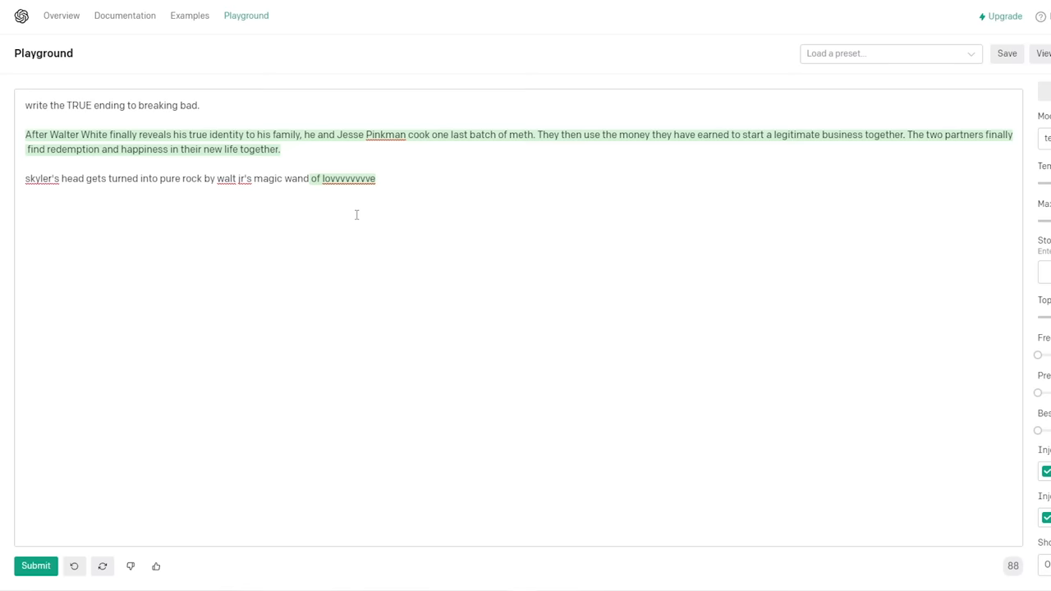
type("do a crossover")
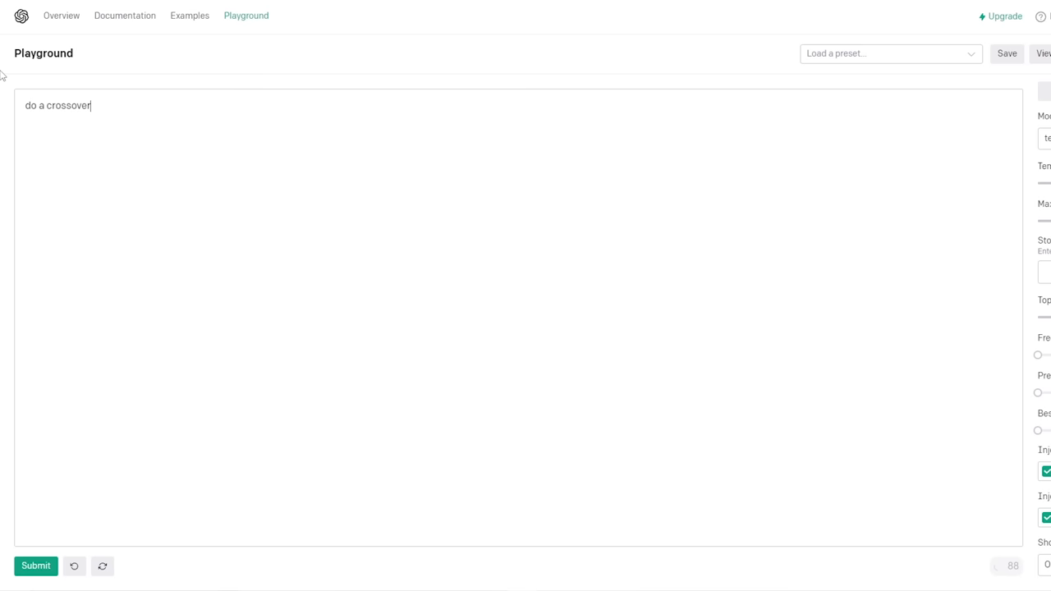
- Generate the Marvel and Dilbert crossover, continue past the Avengers, and begin 'the real scott ad...'
left_click(36, 565)
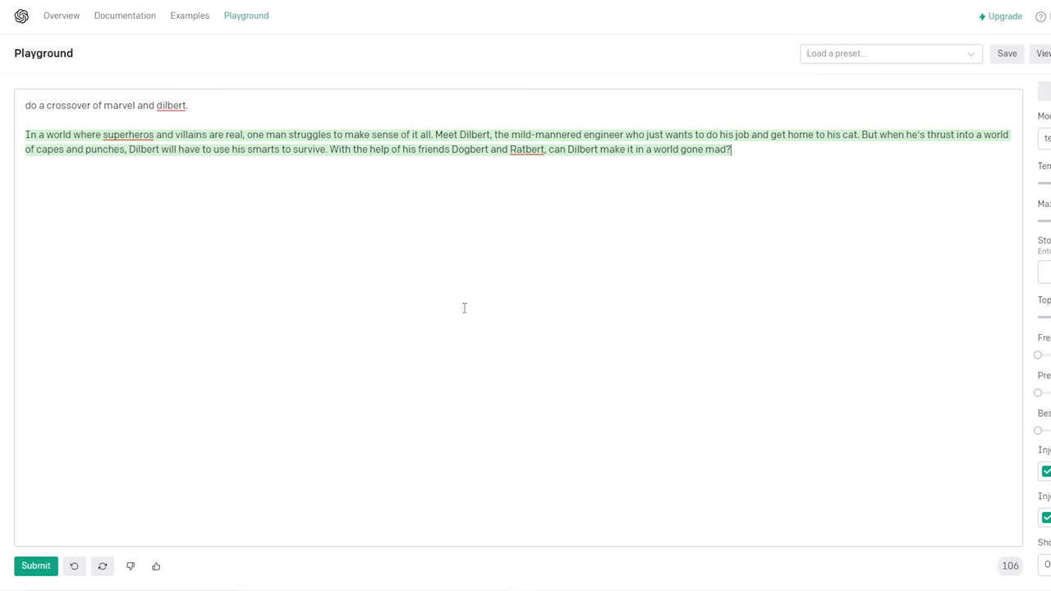
mouse_move(476, 173)
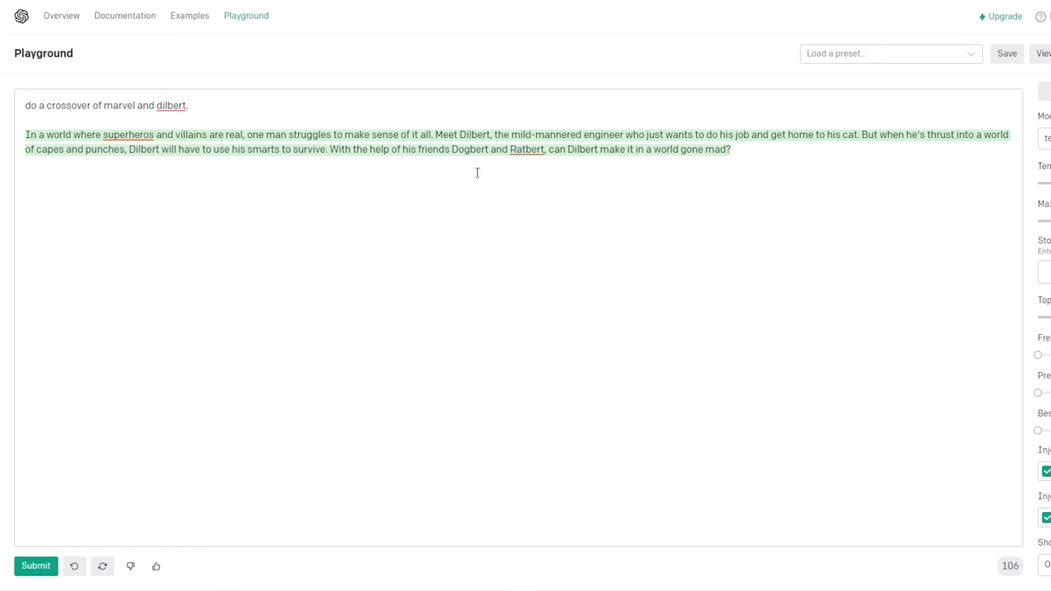
type("a")
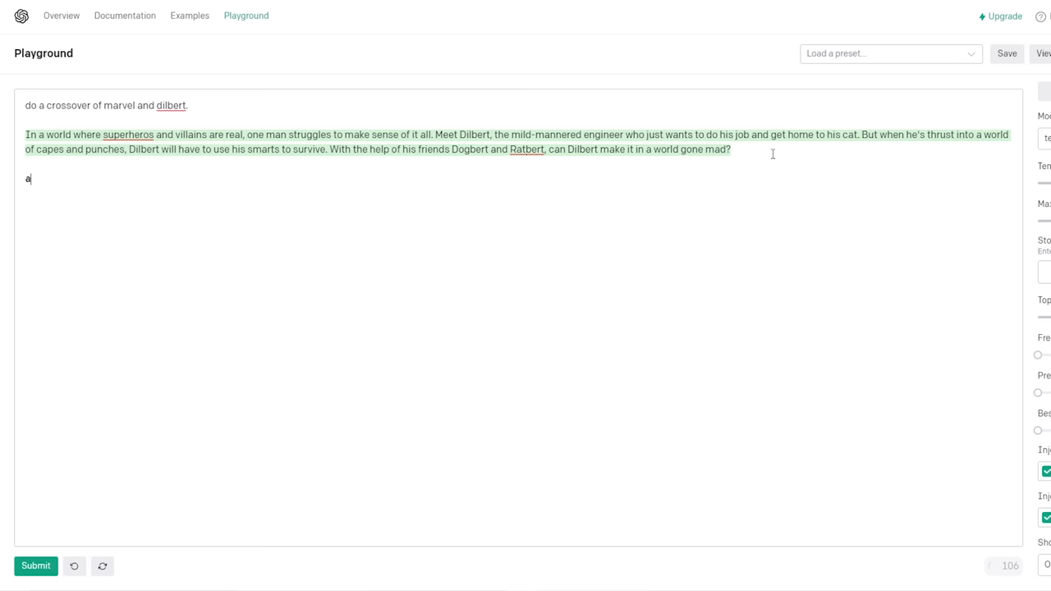
left_click(36, 565)
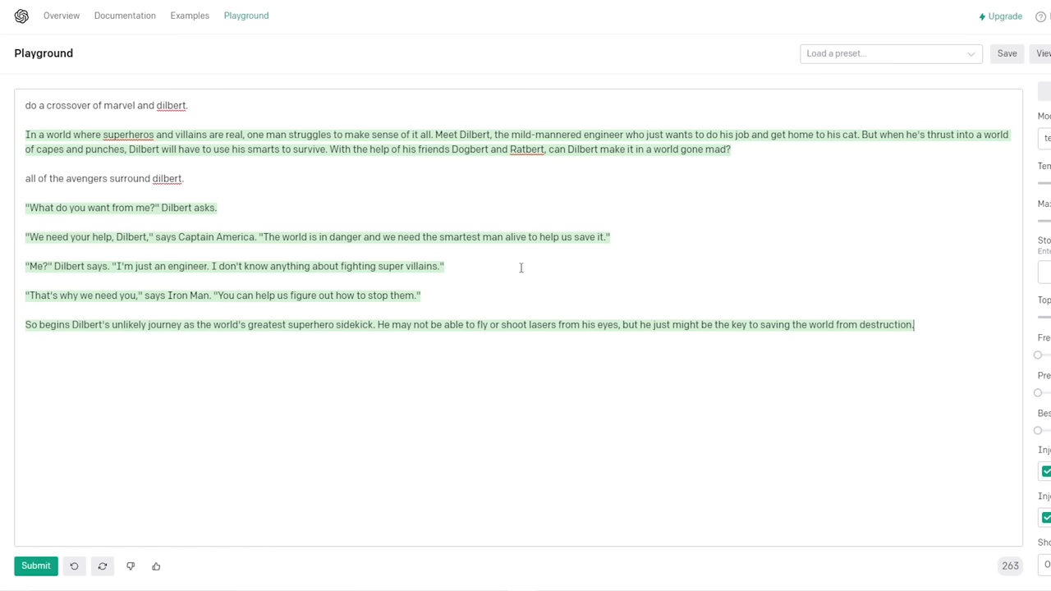
mouse_move(305, 354)
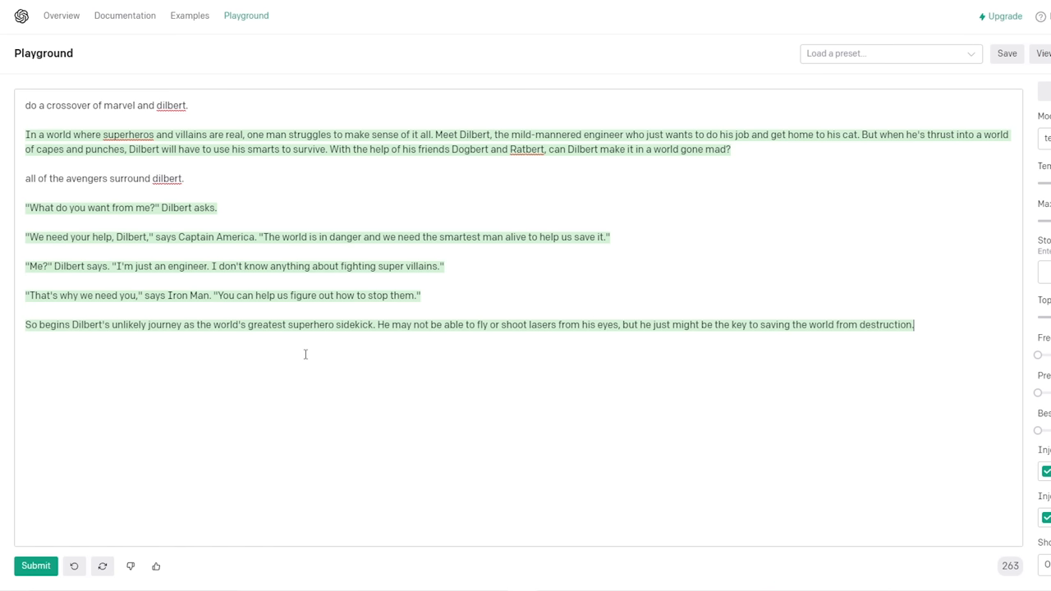
mouse_move(253, 355)
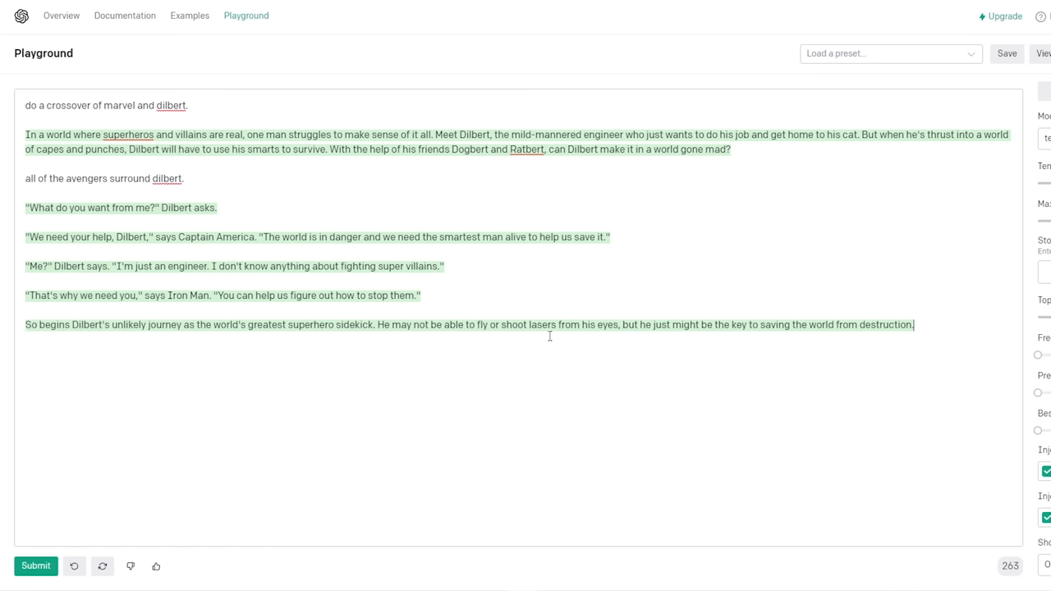
type("the real scott adams, creator of dilbert joins")
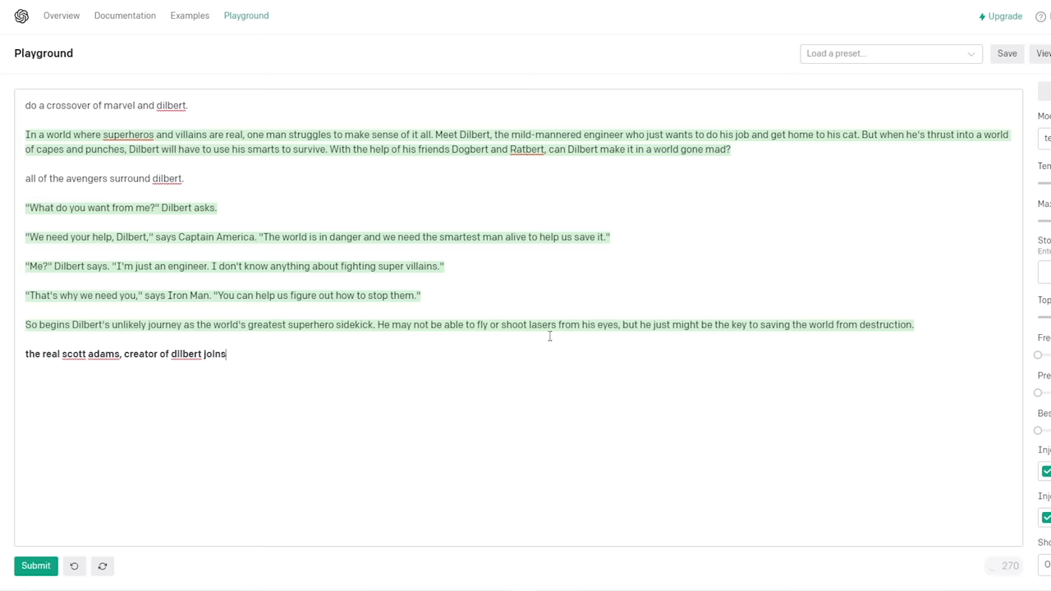
- Continue the story with Scott Adams joining and then 'thanos enters.'
left_click(36, 564)
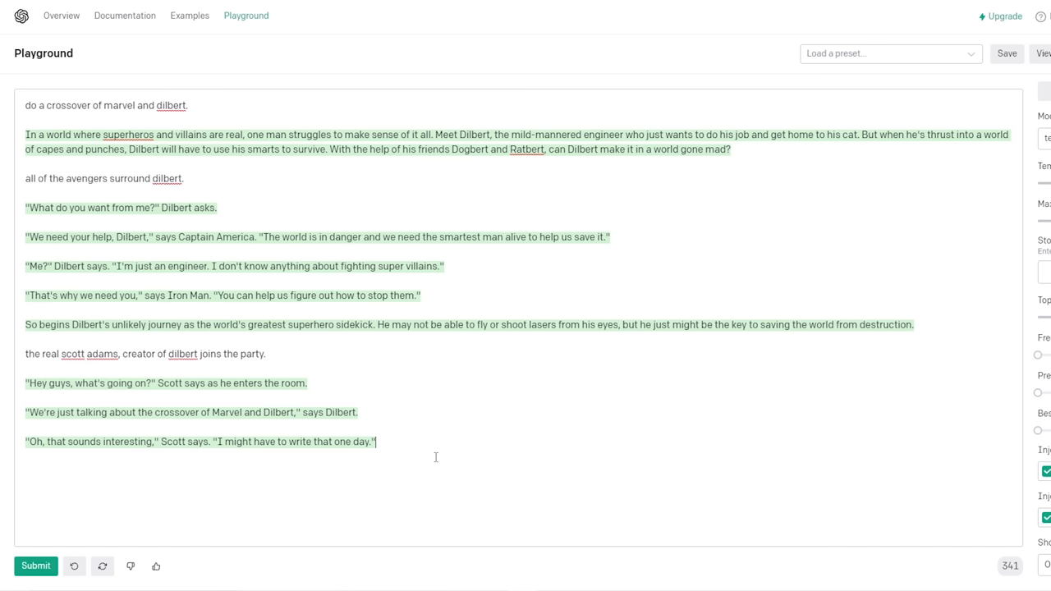
type("thanos enters.")
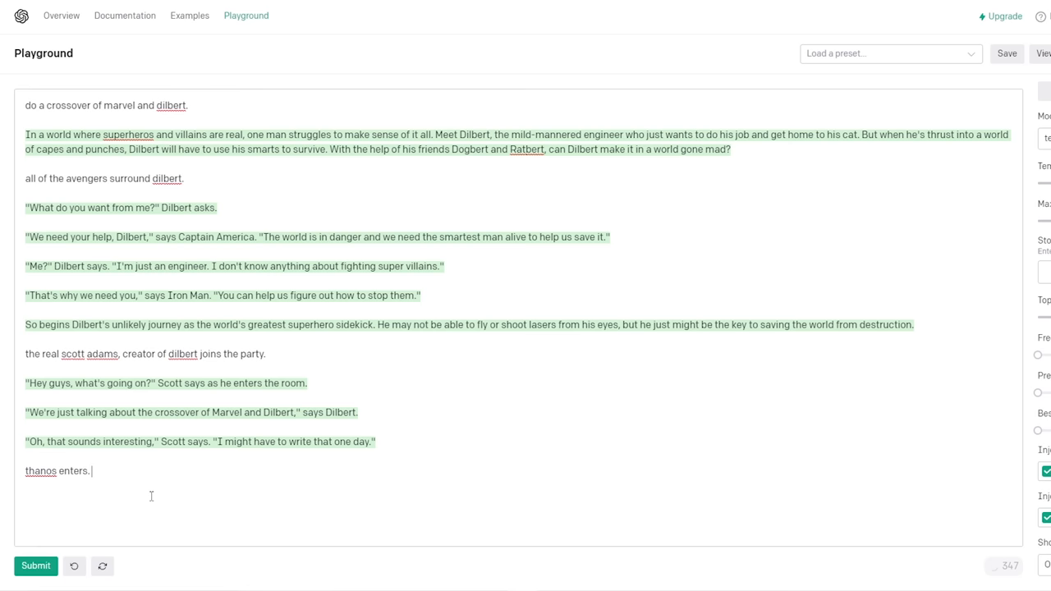
left_click(36, 564)
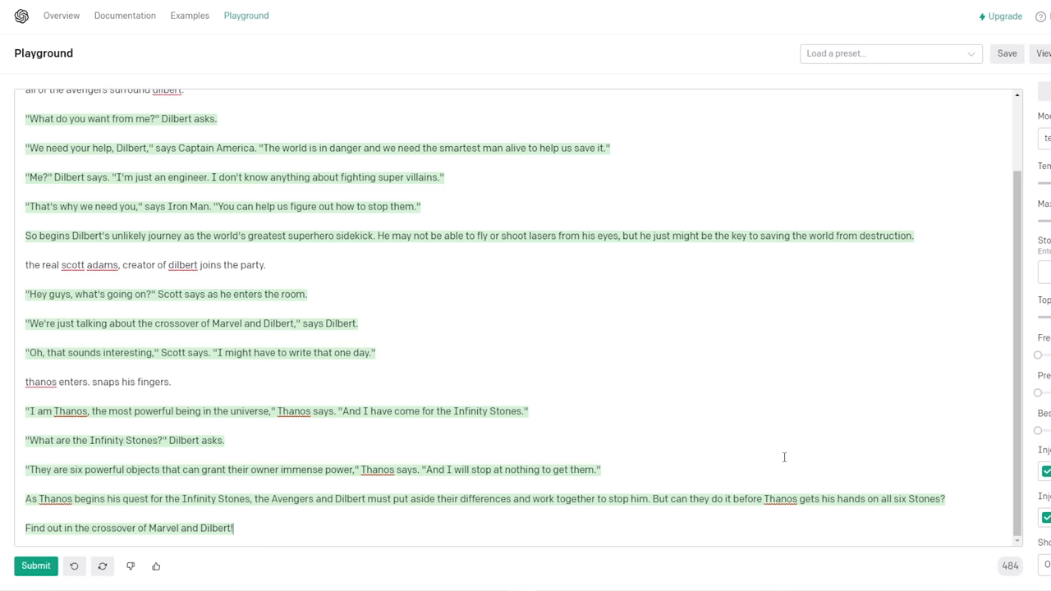
- Continue the story with Sonic entering, then select the whole story text
type("s")
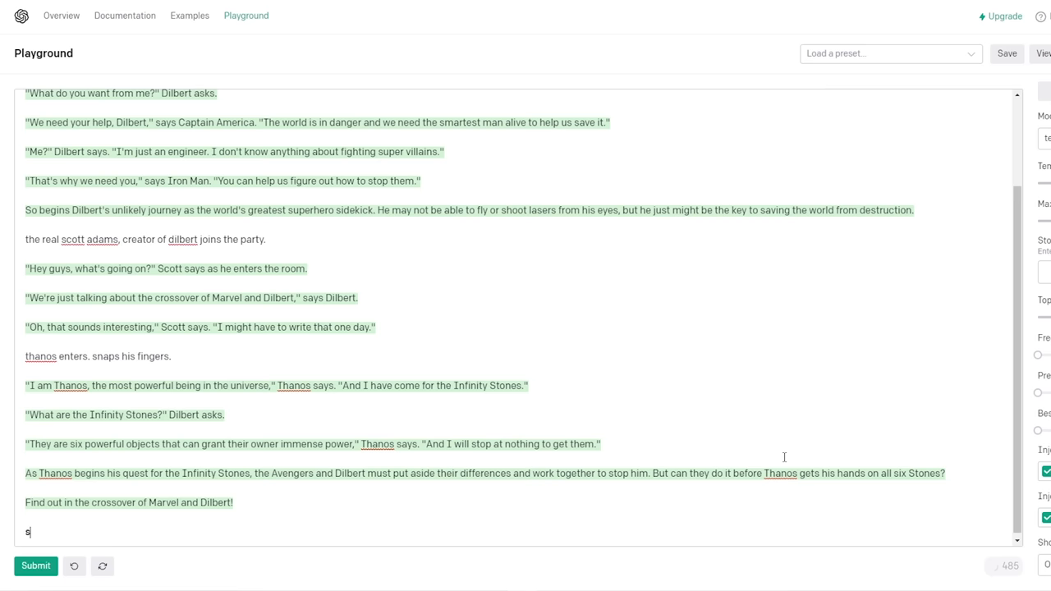
left_click(36, 565)
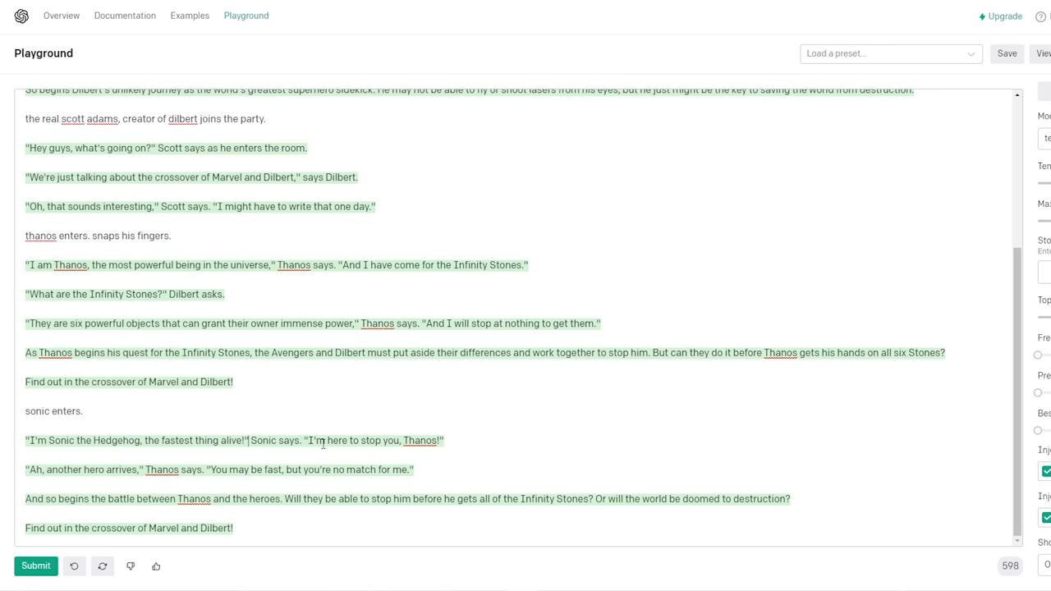
key("ctrl+a")
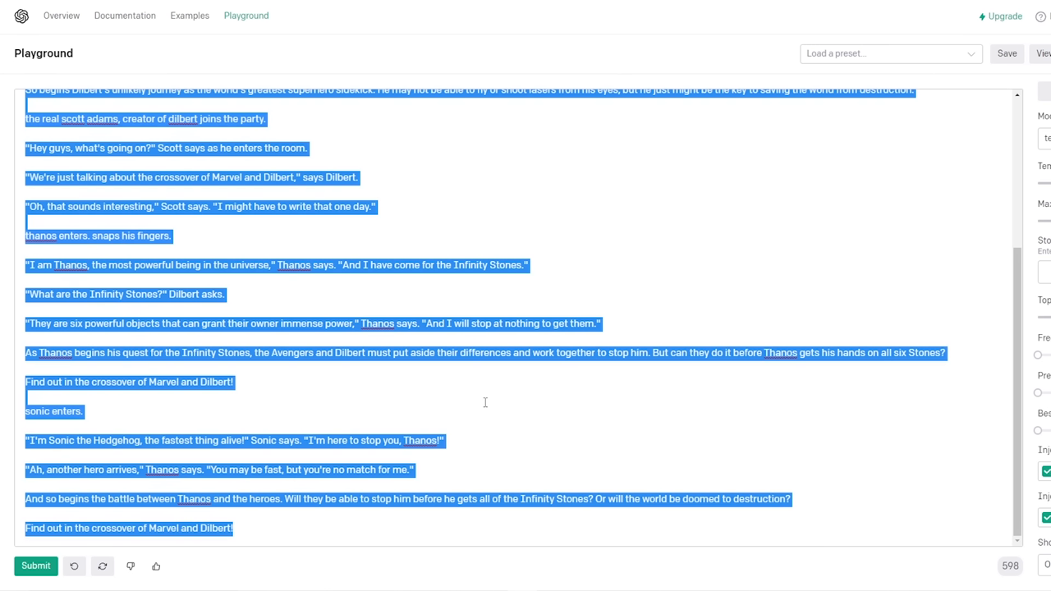
- Replace the crossover with a Hey Arnold! episode prompt and generate its description
left_click(74, 565)
type("write an episode of hey arno")
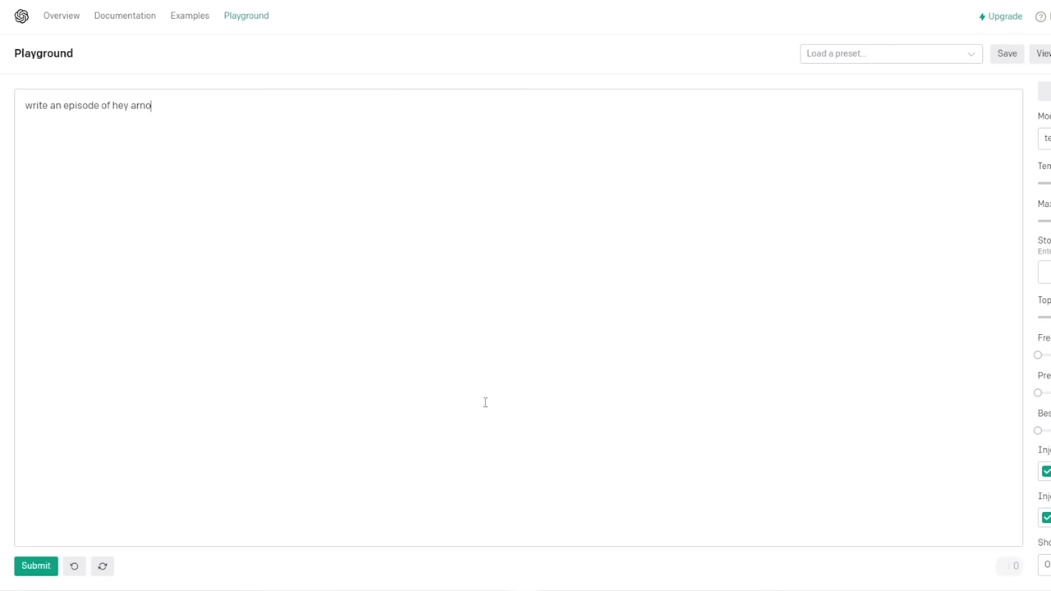
left_click(36, 565)
type("ld, but everyone is black.")
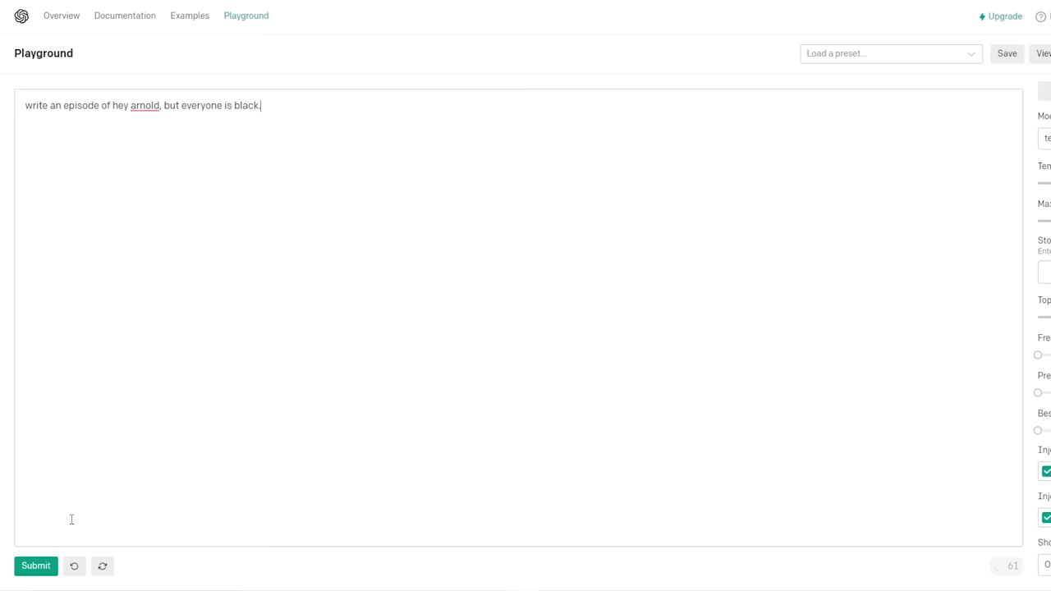
left_click(37, 564)
type("and then")
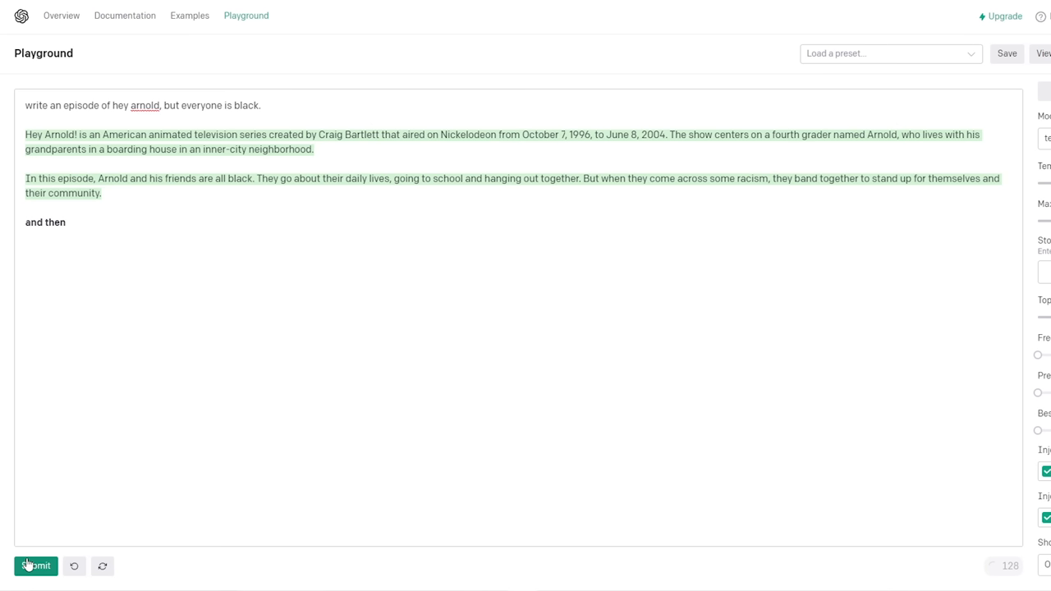
- Continue the episode after 'and then' and 'Arnold's black grandma walks in', resuming at its end
left_click(36, 564)
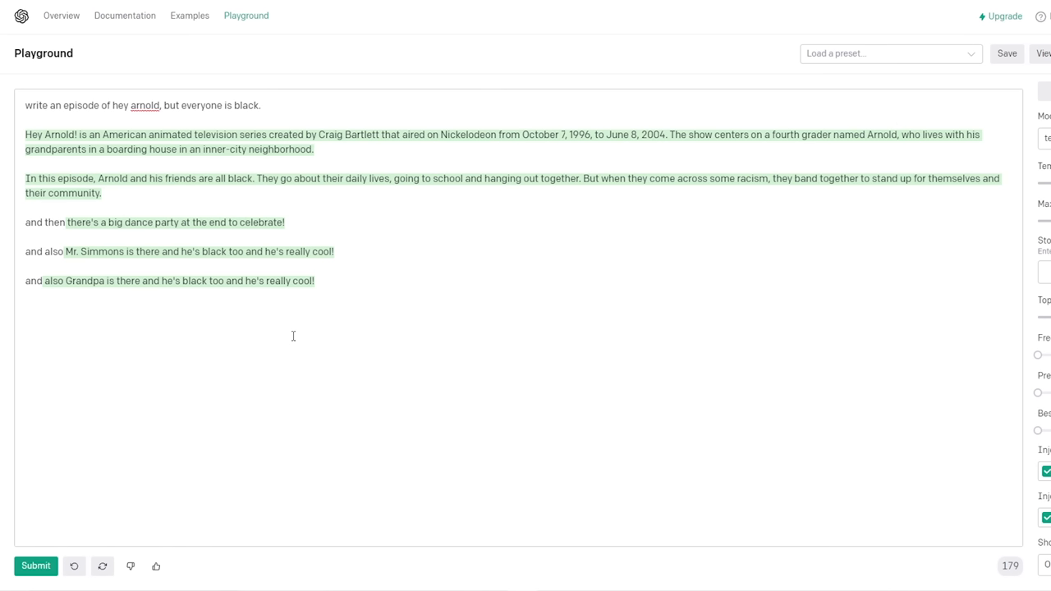
type("Arnol")
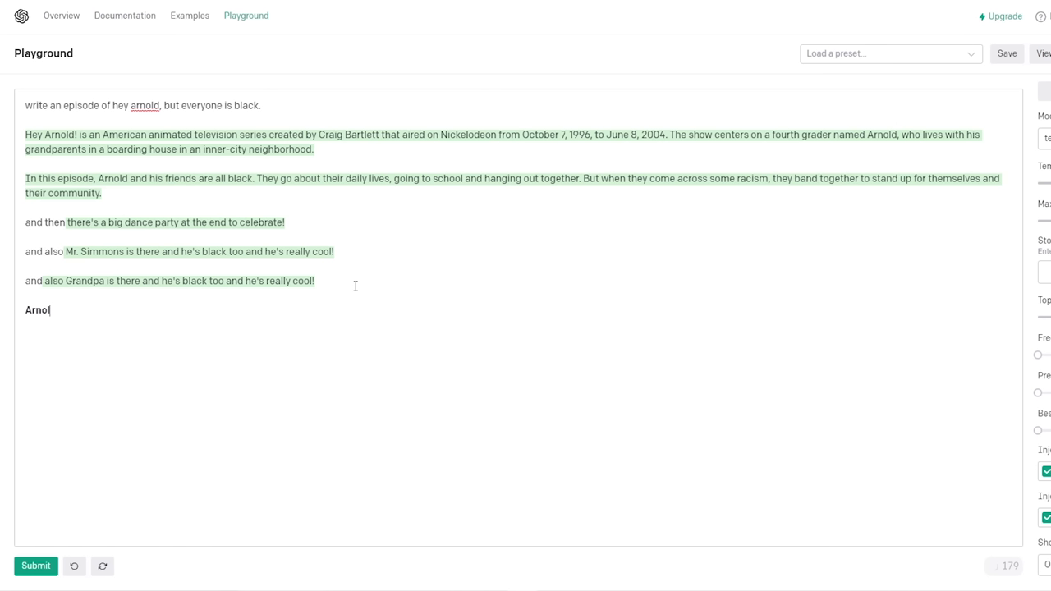
type("d's black grandma walks i")
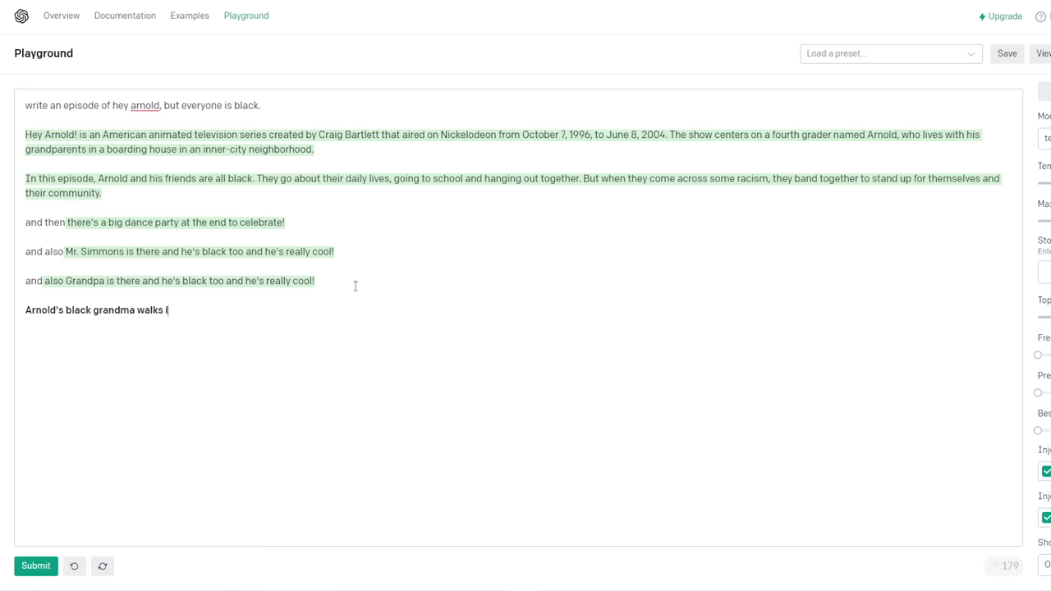
left_click(36, 565)
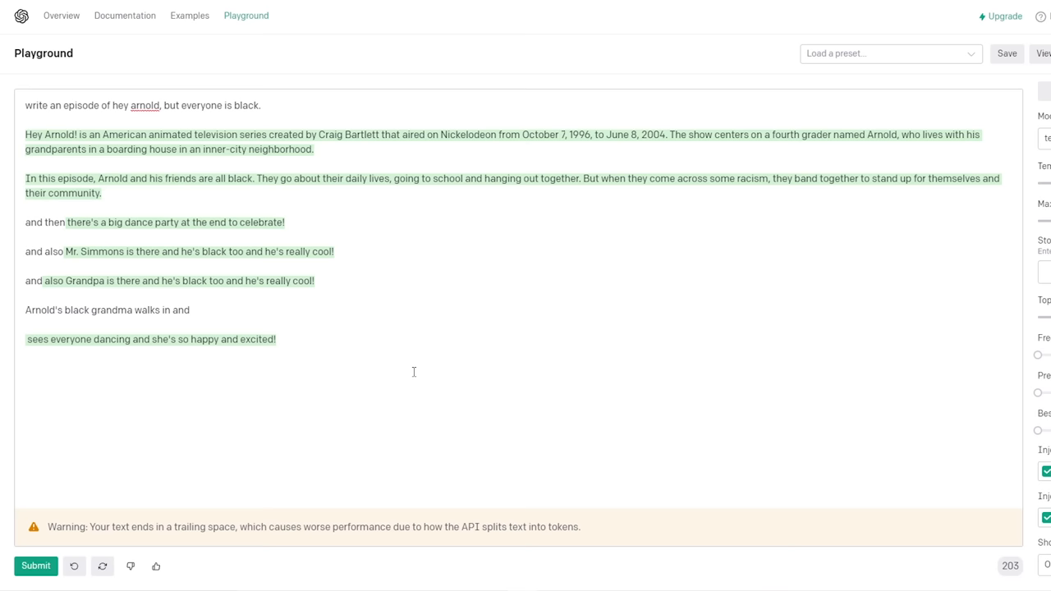
left_click(36, 565)
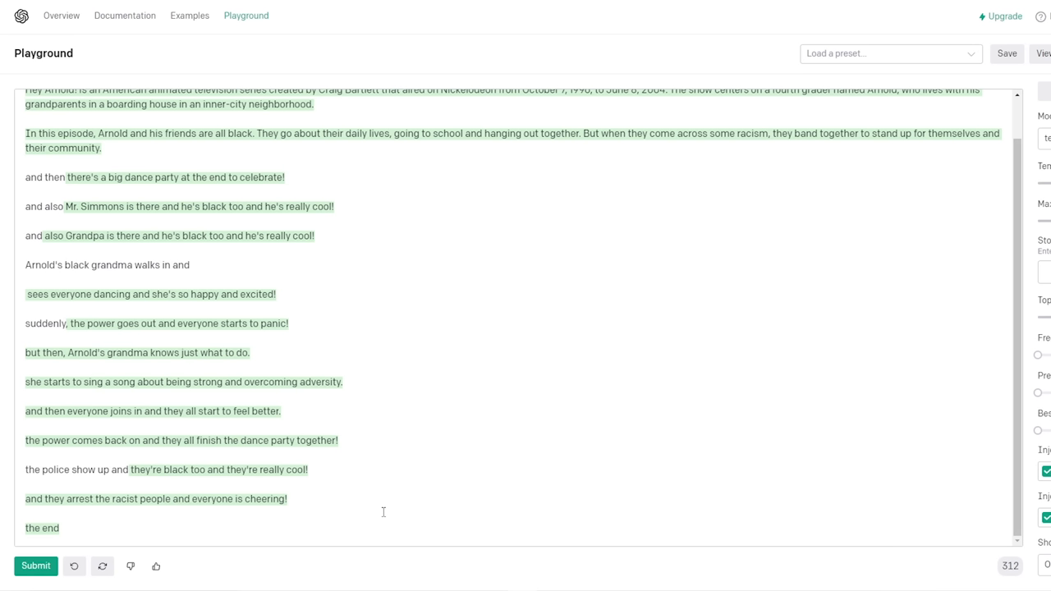
mouse_move(479, 503)
type("think of a cool web")
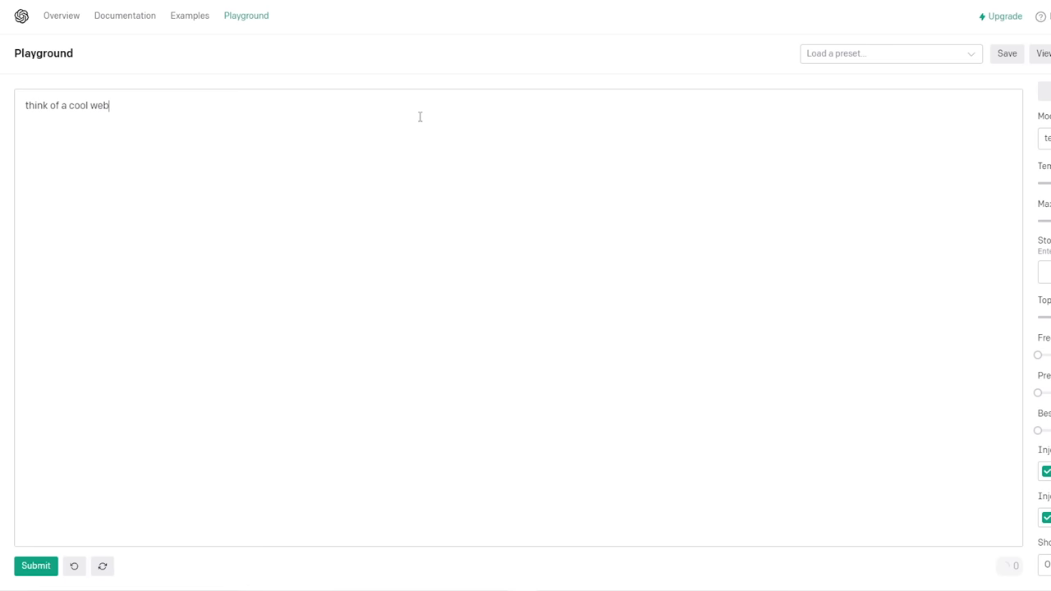
- Submit the website question, get the report-it advice, then clear the editor for a new prompt
left_click(36, 565)
type("what should we do with")
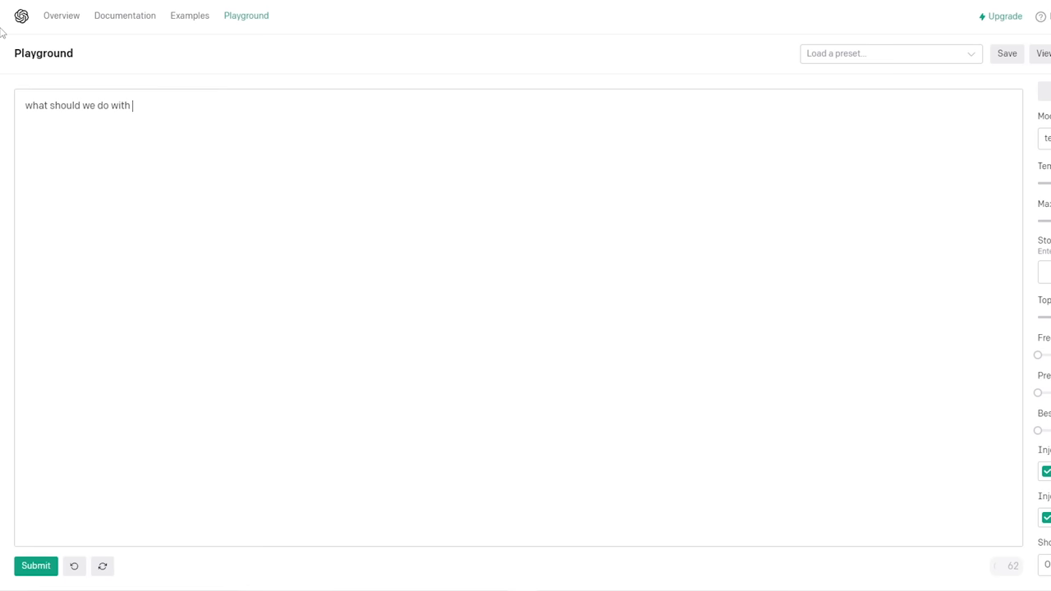
left_click(36, 565)
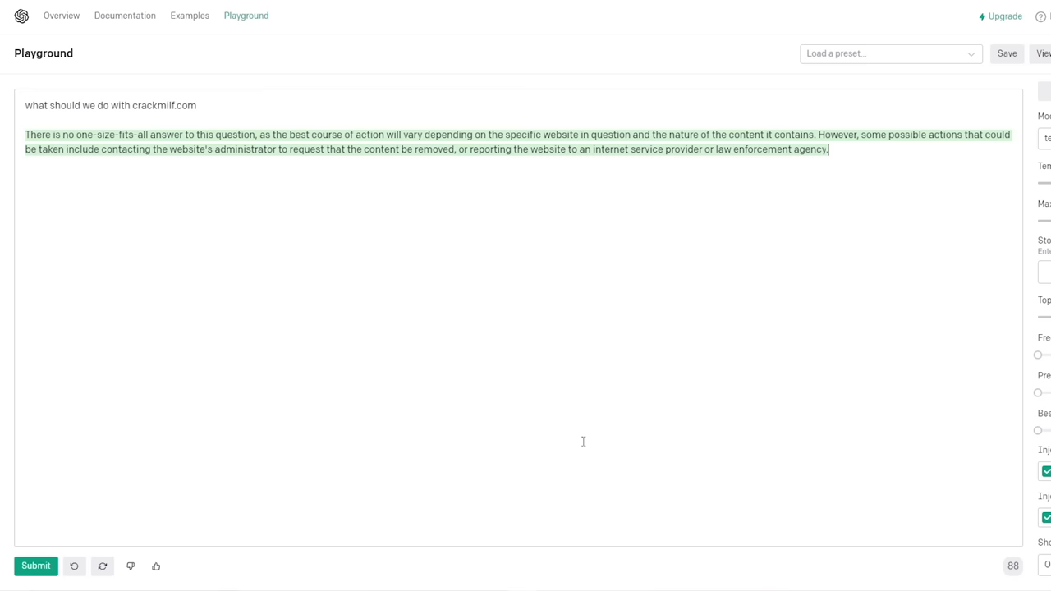
key("ctrl+a")
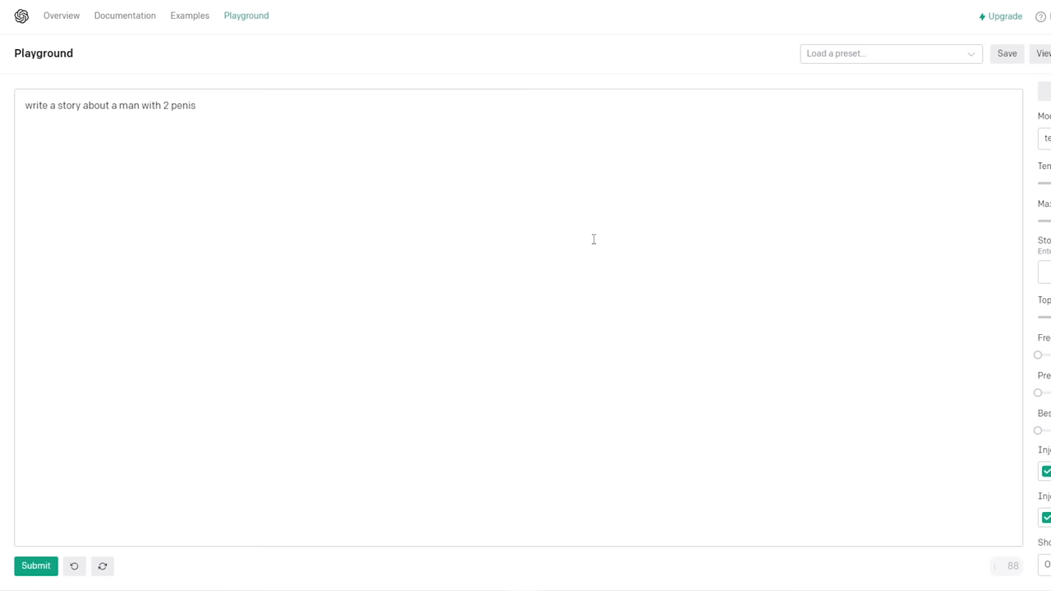
- Generate the two-penises story, then ask 'what was the moral of the story?' and get its moral
left_click(36, 564)
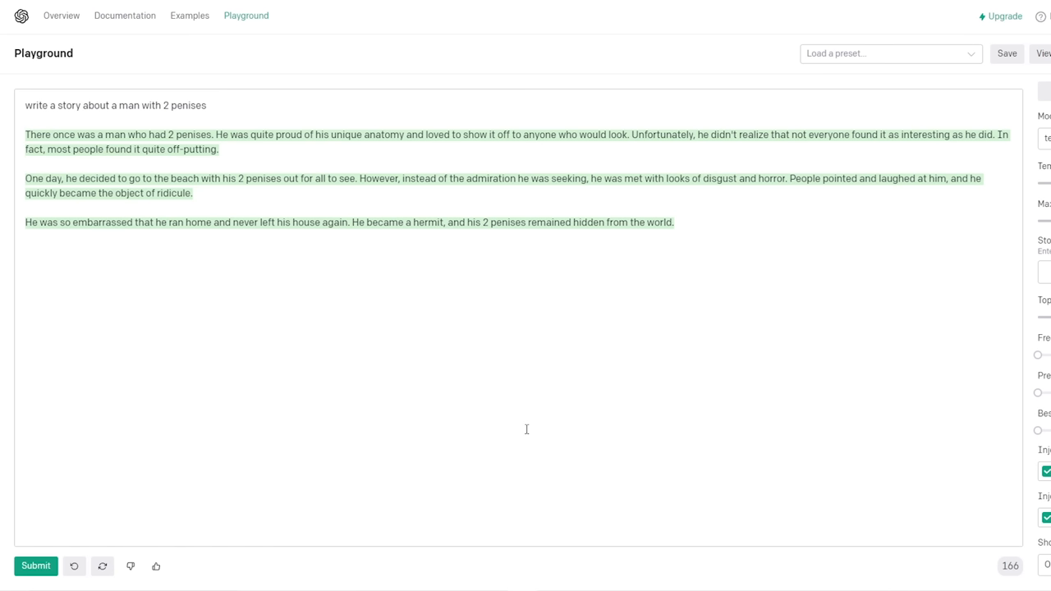
left_click(673, 221)
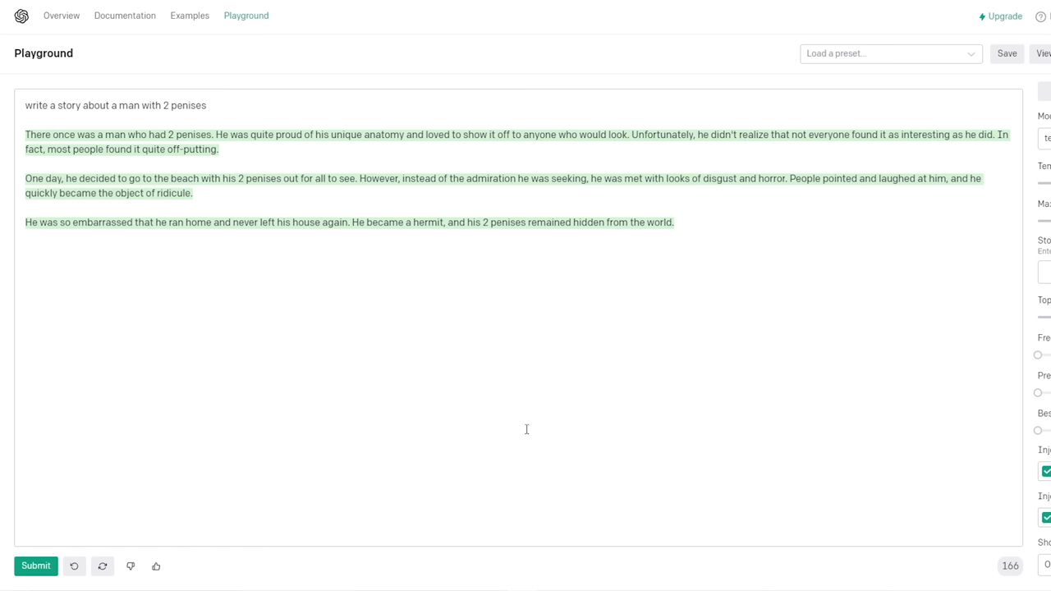
type("what was the")
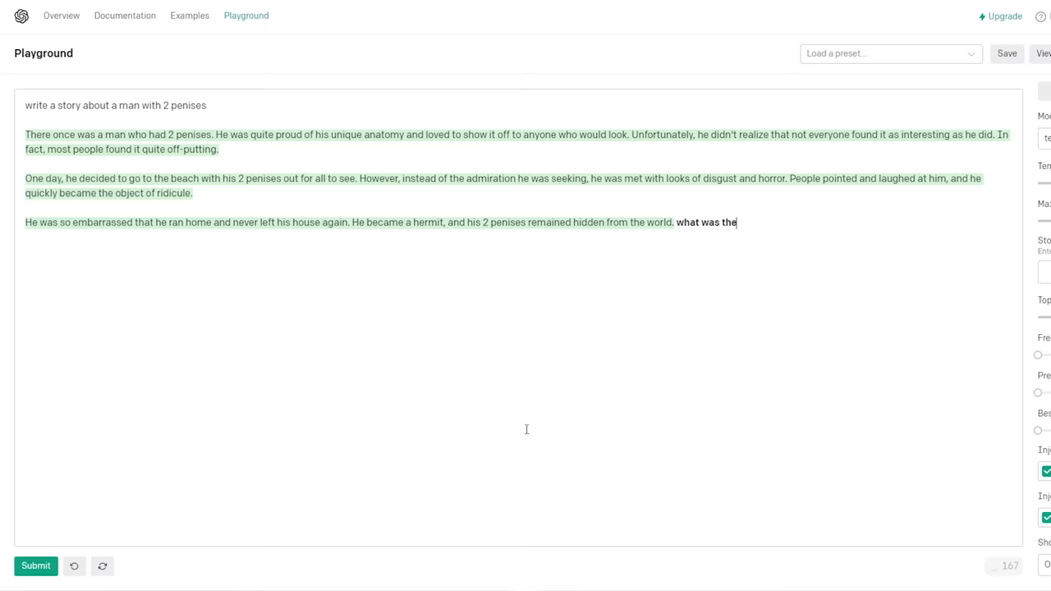
left_click(36, 565)
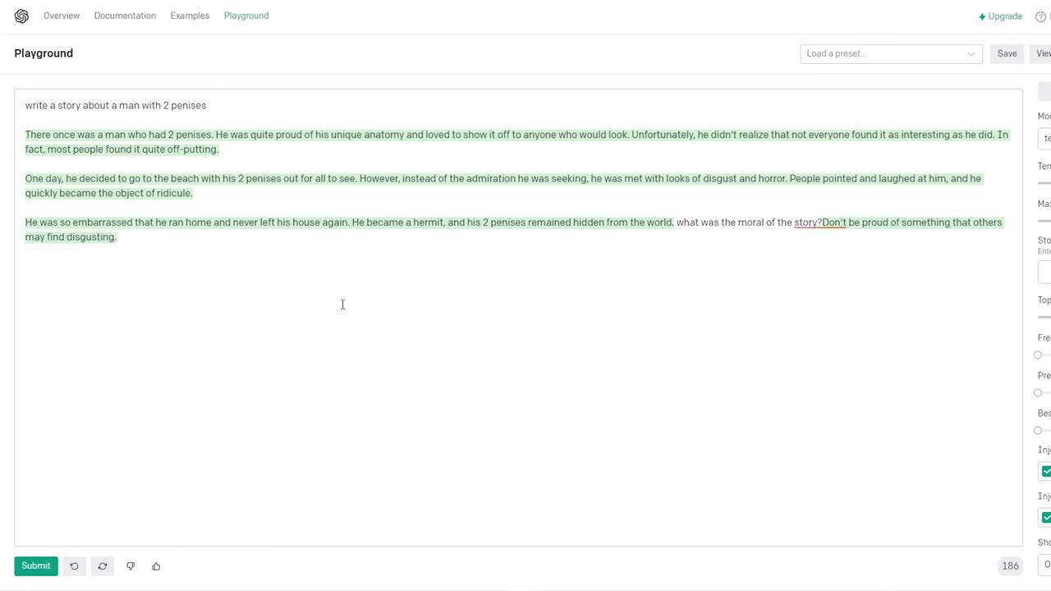
- Start over with a new prompt requesting a Nostalgia Critic episode review
left_click(414, 236)
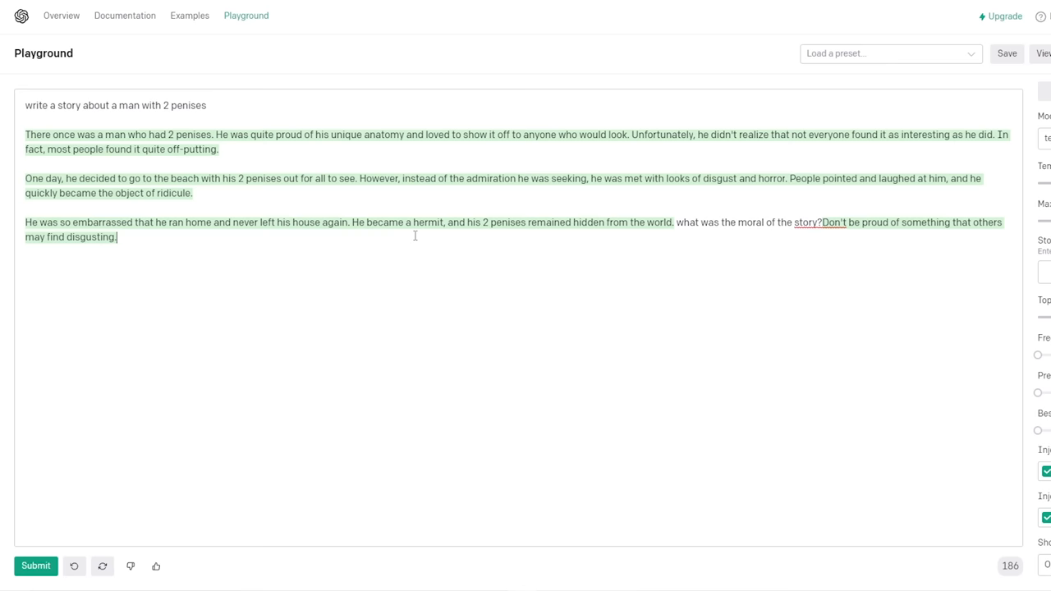
type("write a nostalgia critic episode where he reviews the bo")
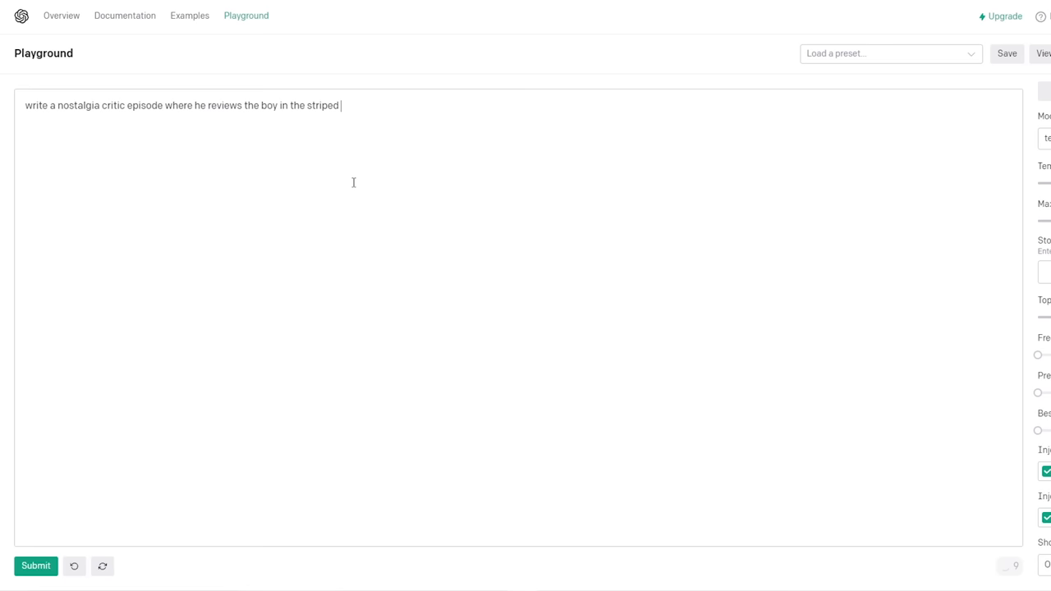
- Generate the Nostalgia Critic review of The Boy in the Striped Pajamas
left_click(36, 565)
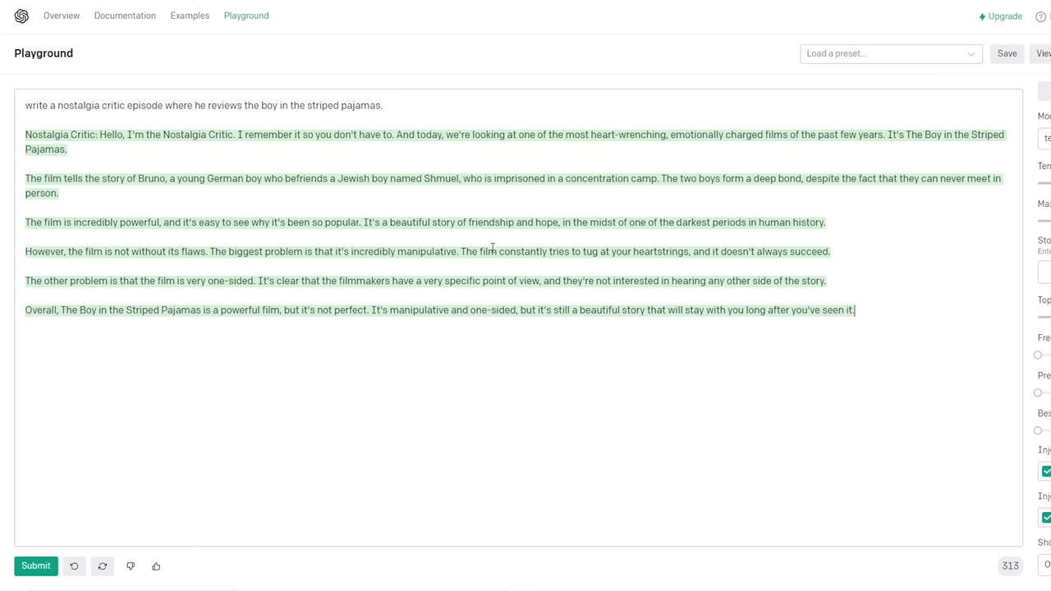
mouse_move(771, 288)
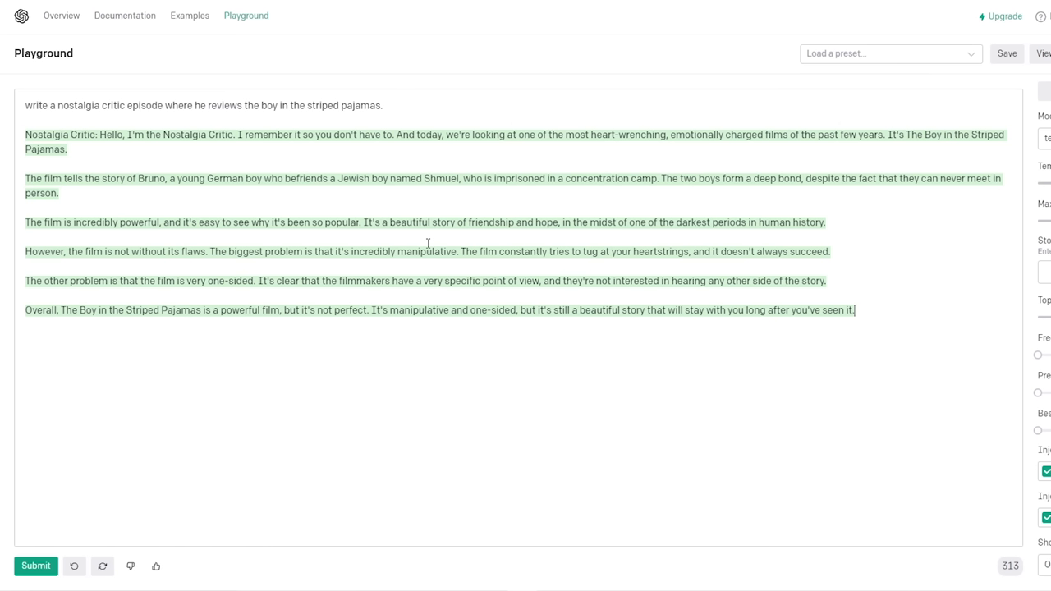
mouse_move(495, 138)
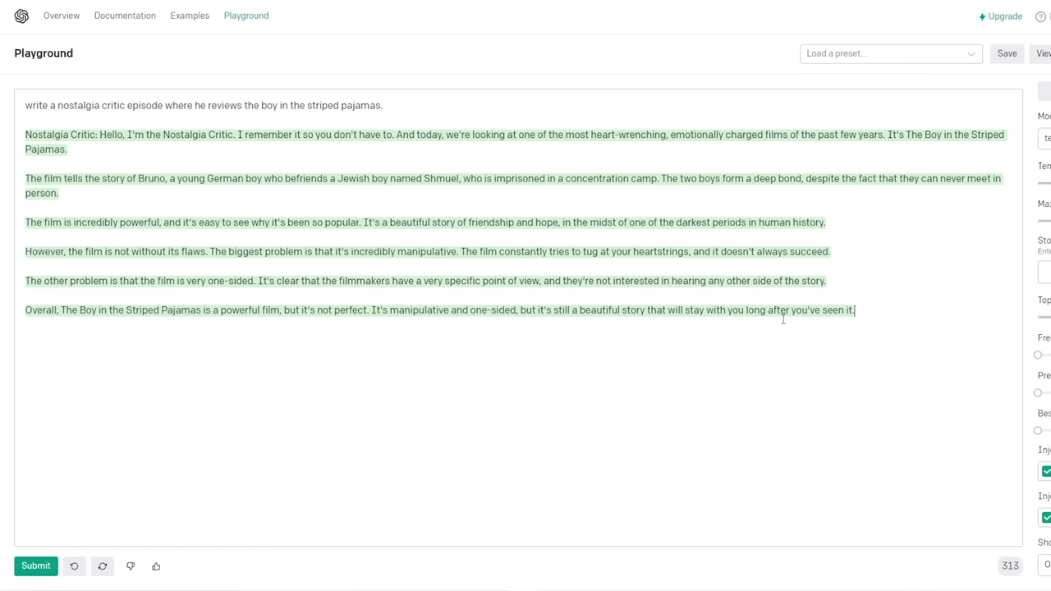
mouse_move(923, 279)
type("NASA got an imaghe")
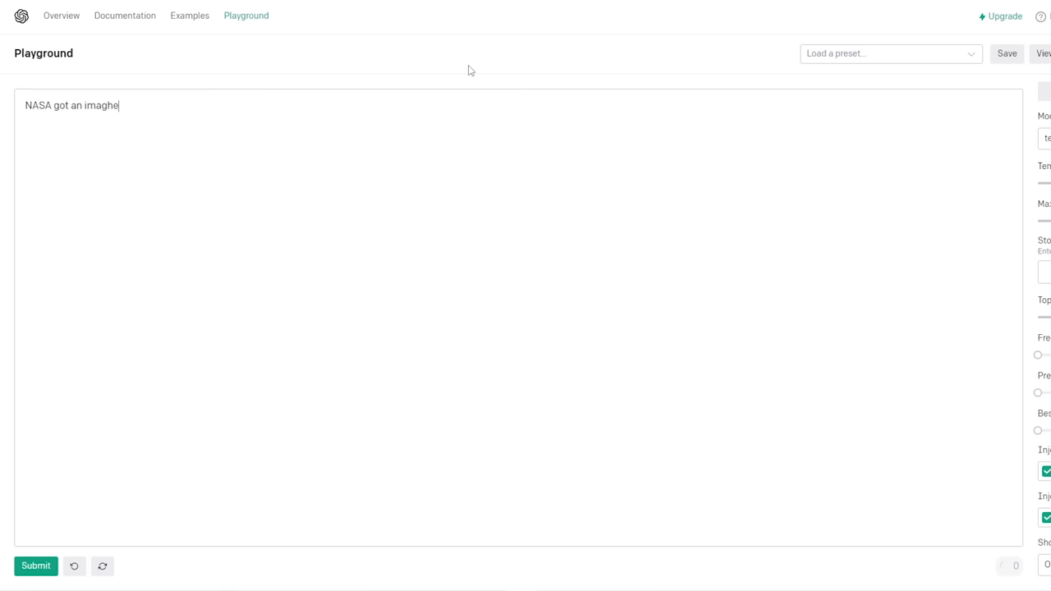
- Write the unsubmitted scenario prompt: NASA gets a Mars image of a giant cartoon turd
left_click(36, 565)
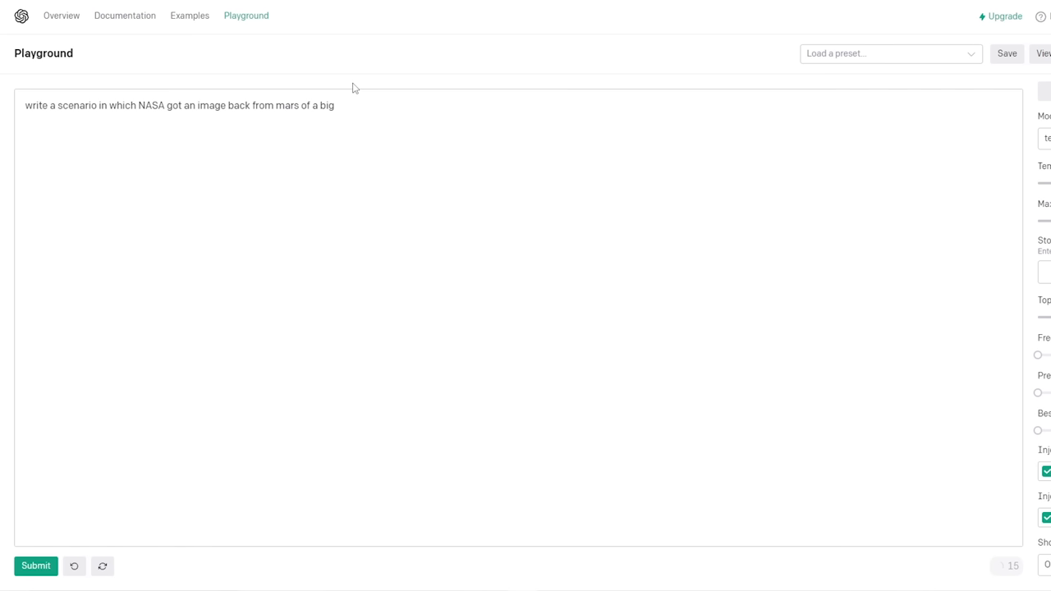
type("giant cartoon turd.")
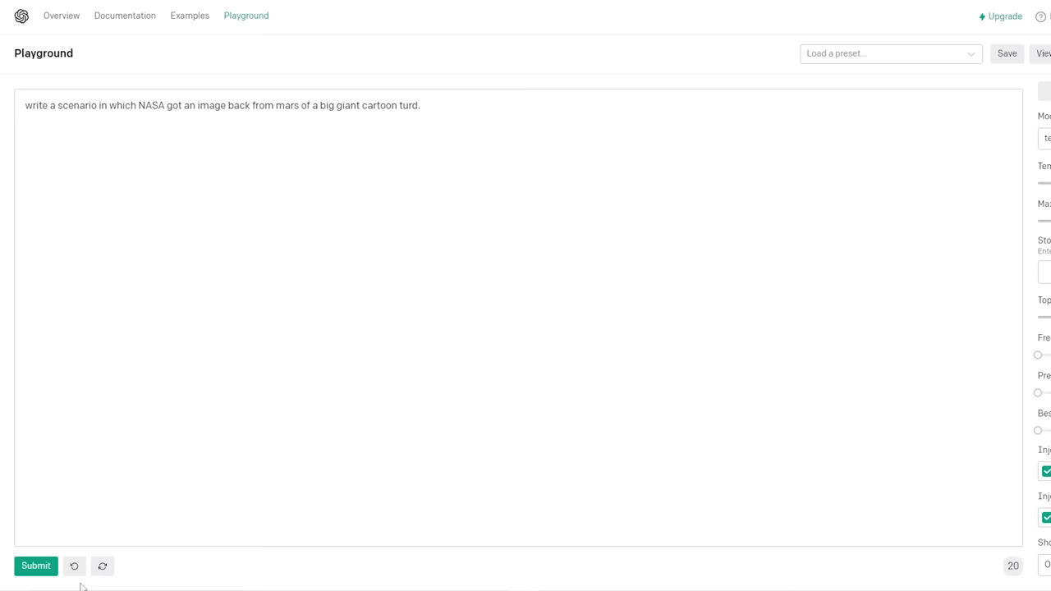
- Generate the Mars scenario of baffled scientists studying the cartoon turd image
left_click(36, 565)
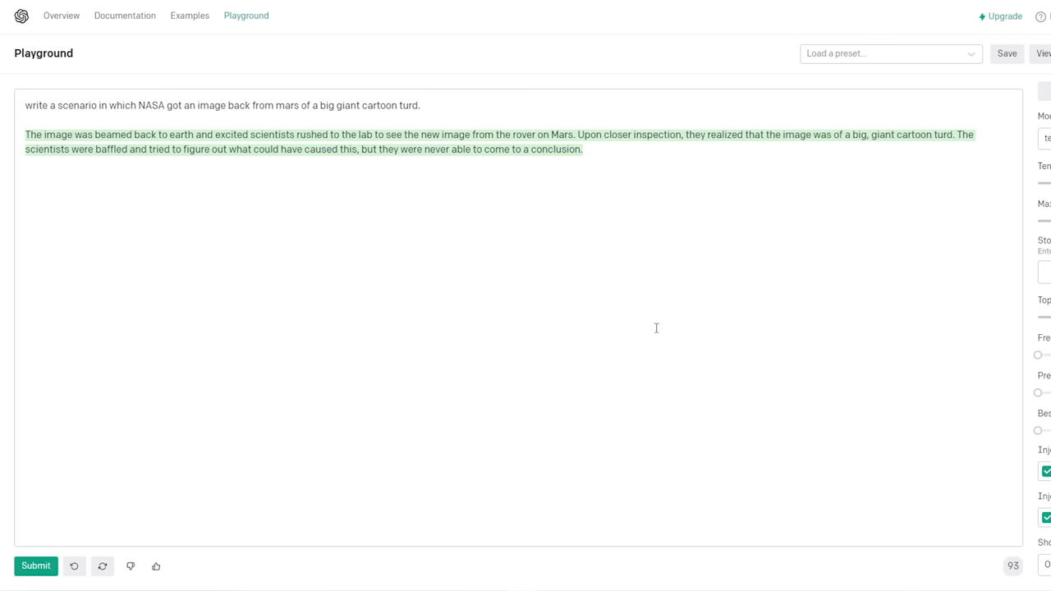
left_click(583, 148)
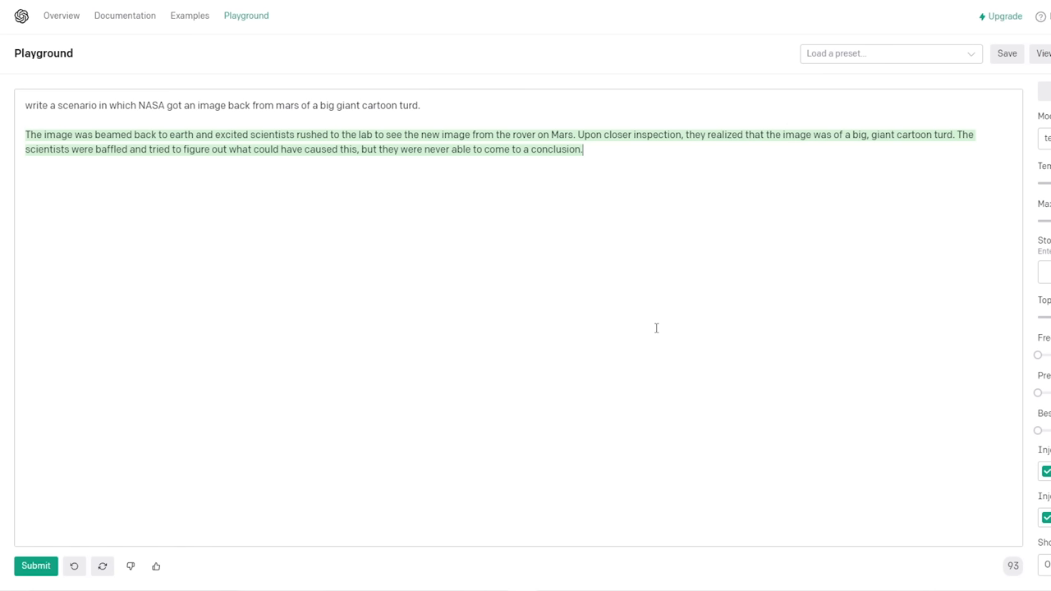
mouse_move(620, 148)
type("describe")
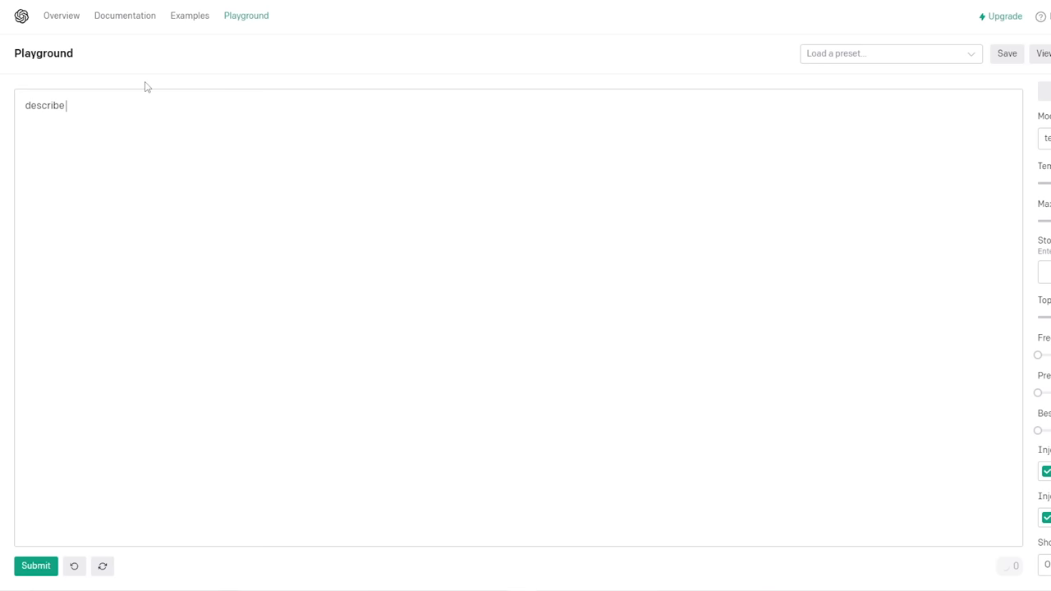
- Replace the text with 'describe the perfect alien christmas.' and generate the festive description
left_click(36, 565)
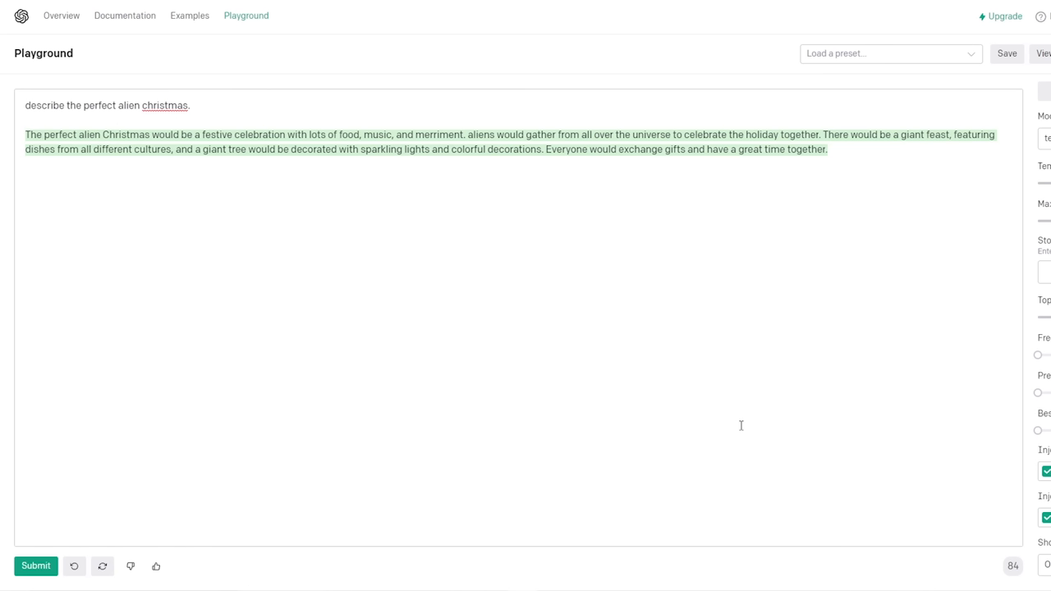
left_click(827, 148)
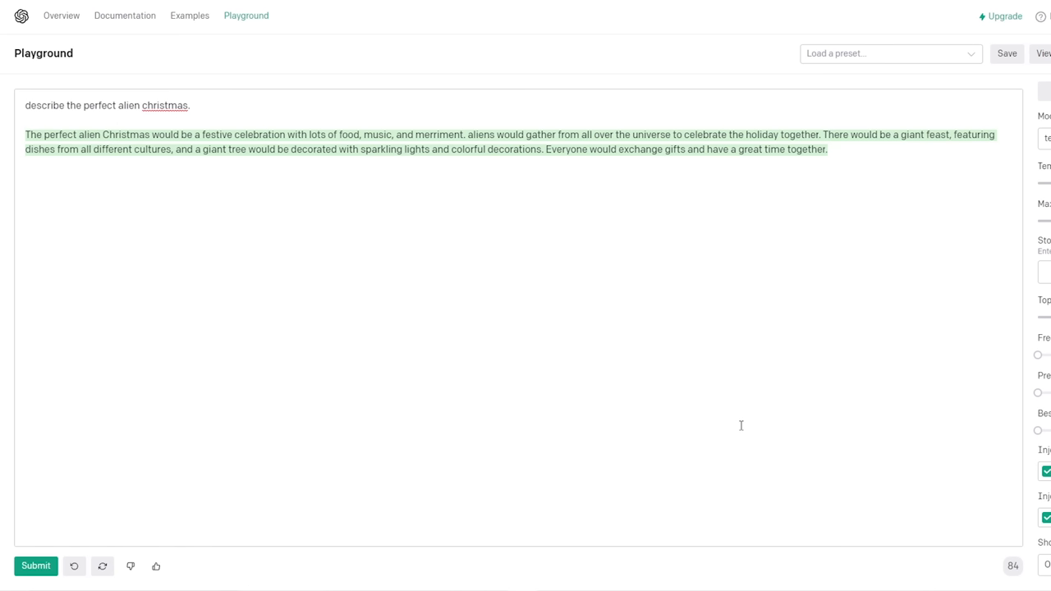
left_click(828, 148)
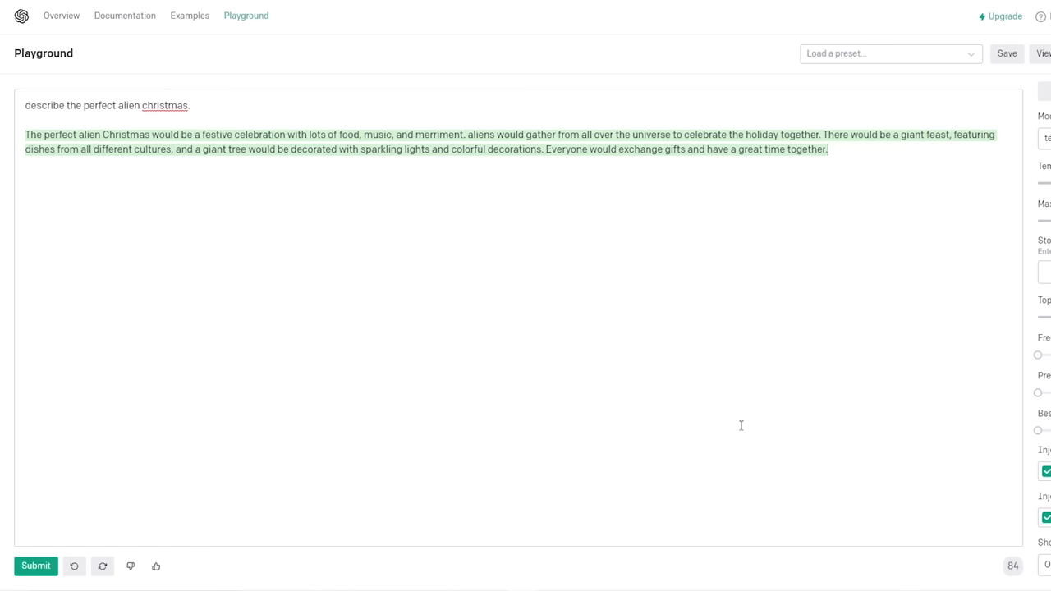